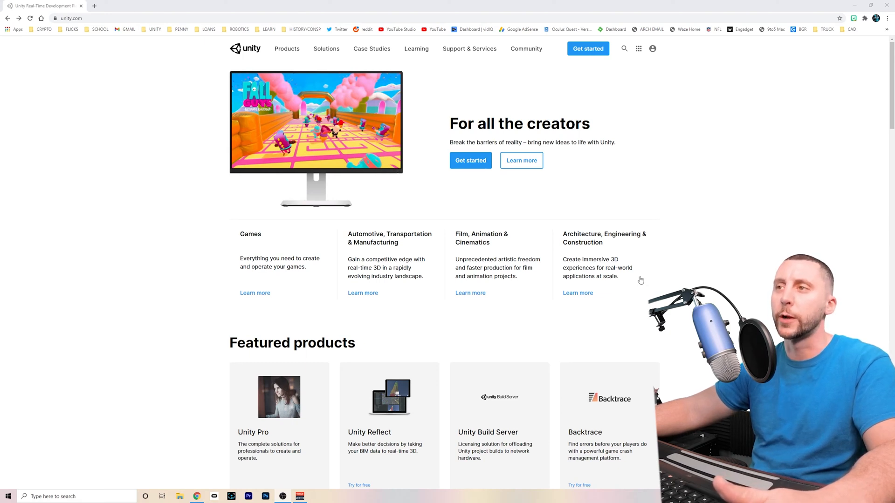
mouse_move(188, 180)
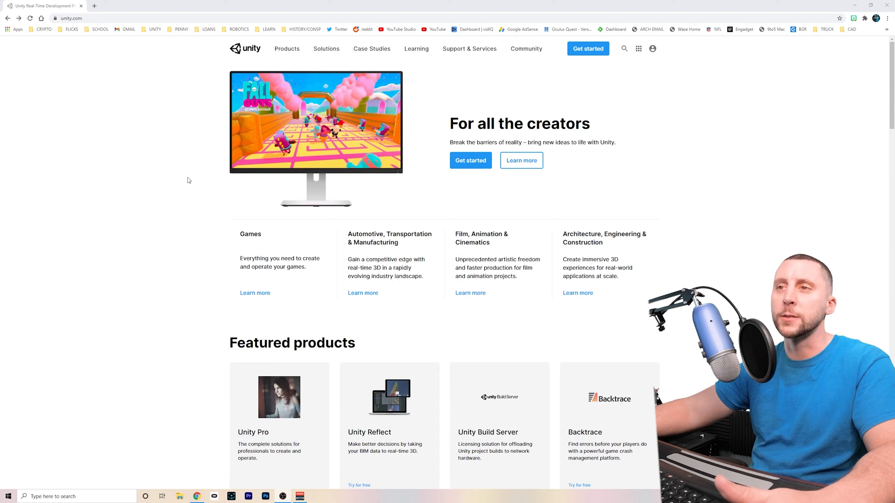
mouse_move(424, 178)
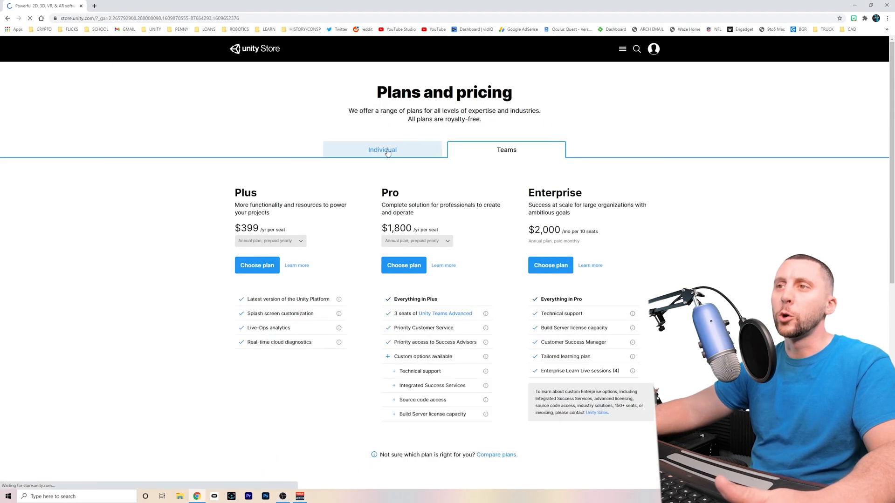
- Open the Unity Personal download page from the Individual plans, as a returning user
click(382, 149)
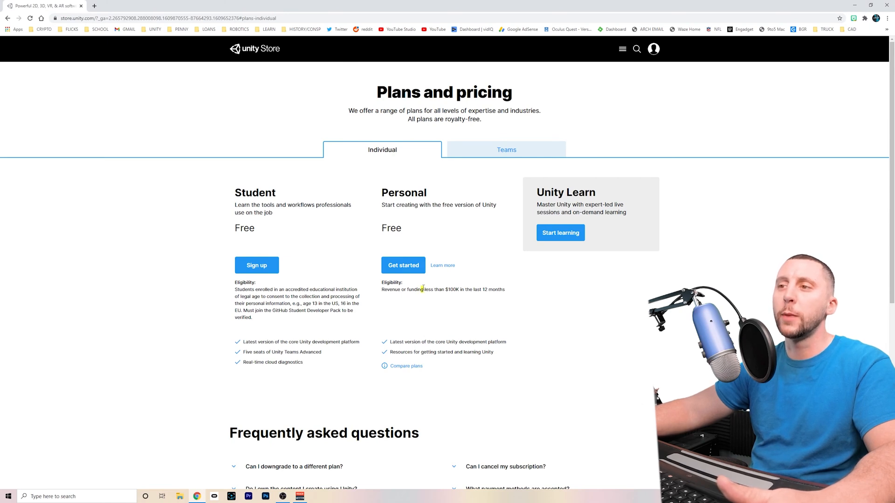
drag(420, 289, 504, 290)
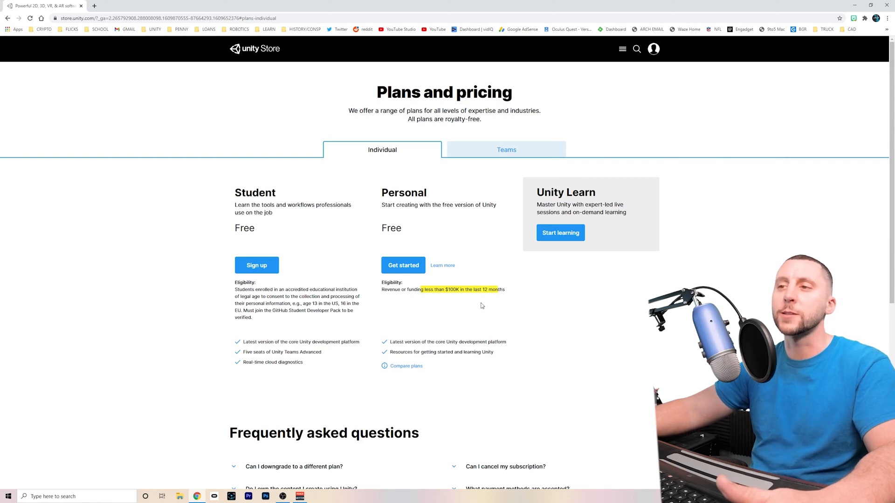
click(403, 265)
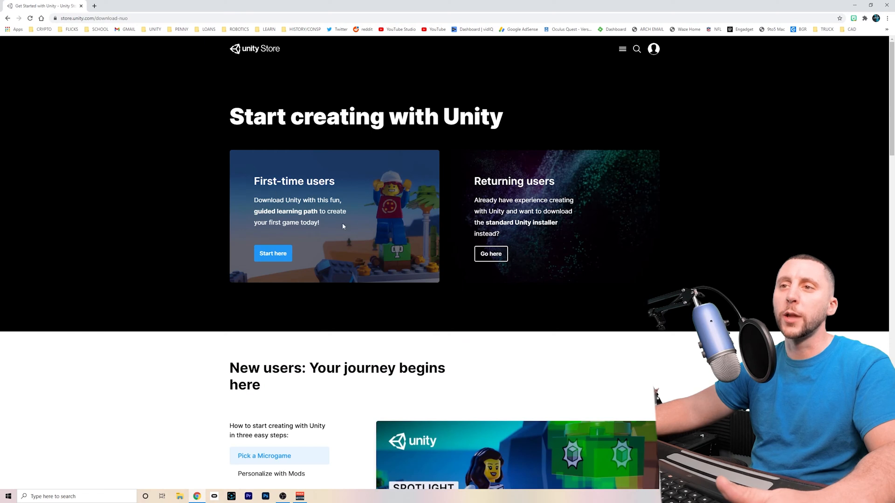
mouse_move(314, 238)
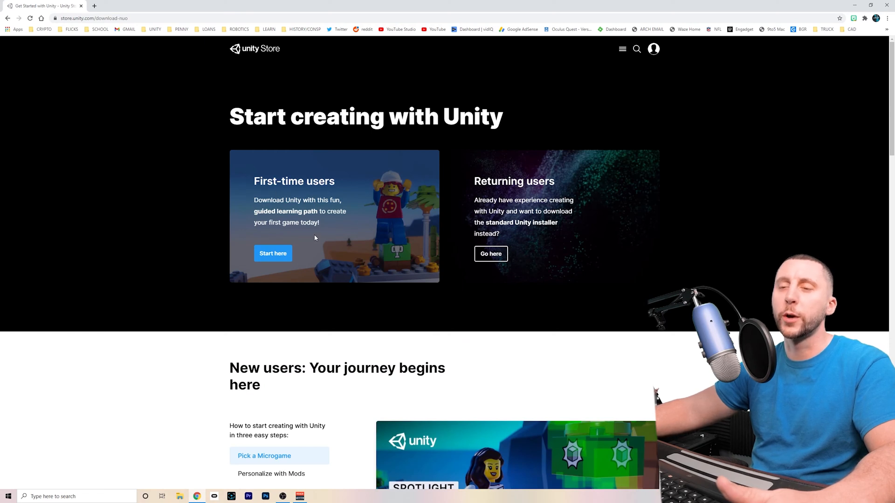
mouse_move(491, 254)
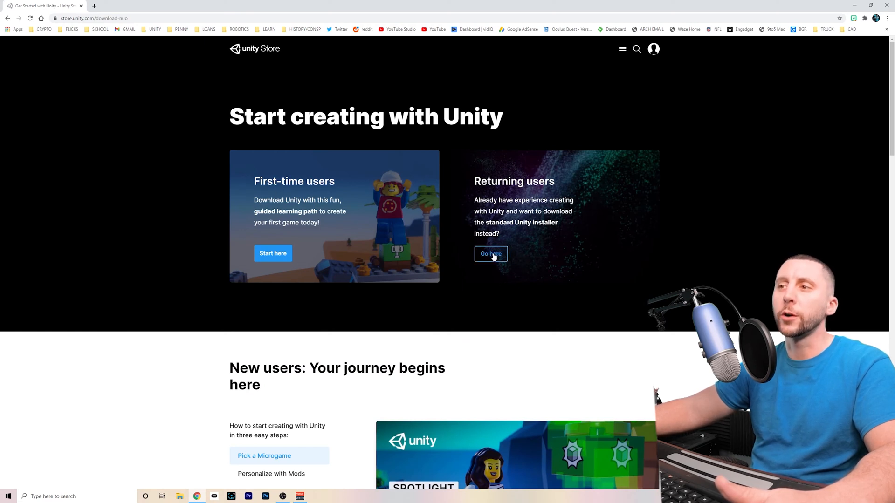
click(490, 254)
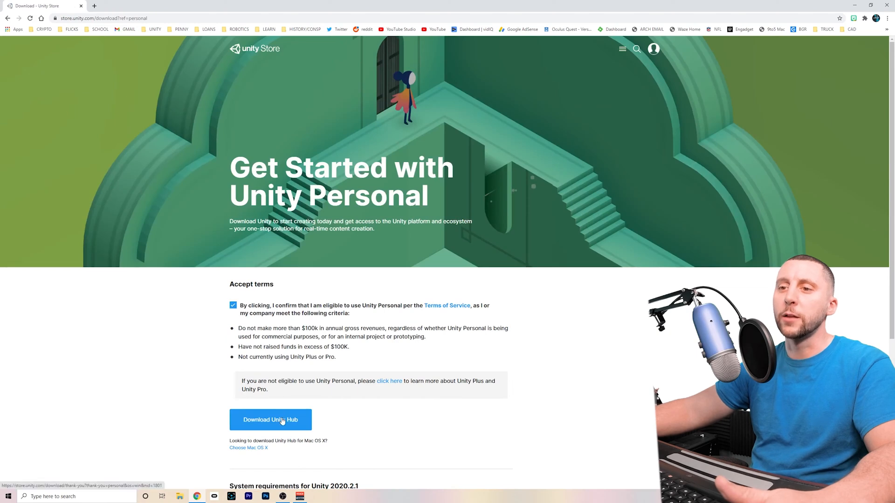
- Download Unity Hub and bring up its Projects list of existing projects
click(271, 420)
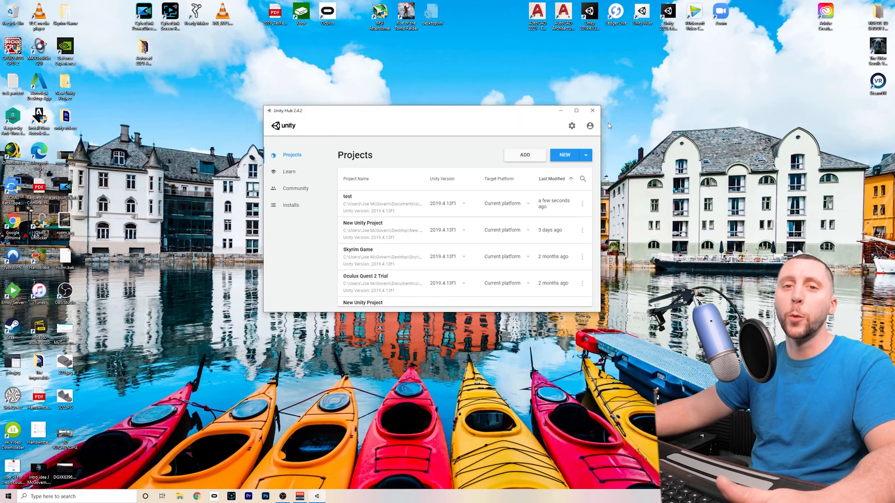
mouse_move(399, 203)
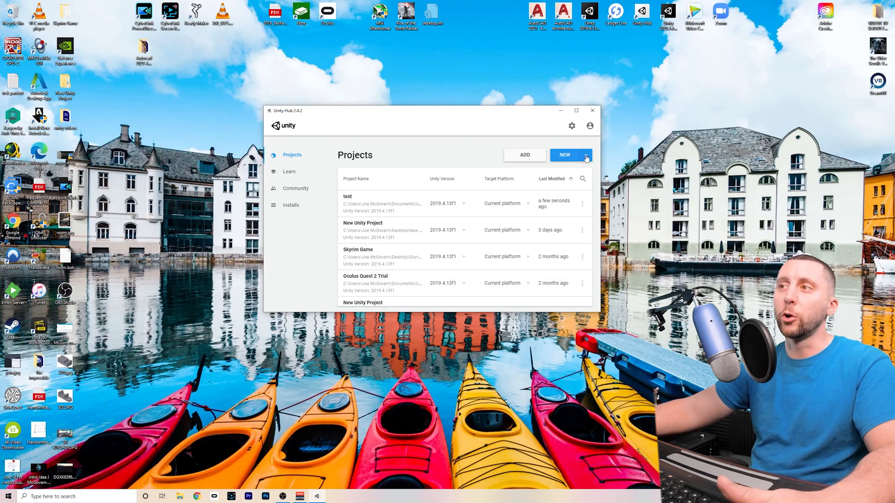
click(586, 155)
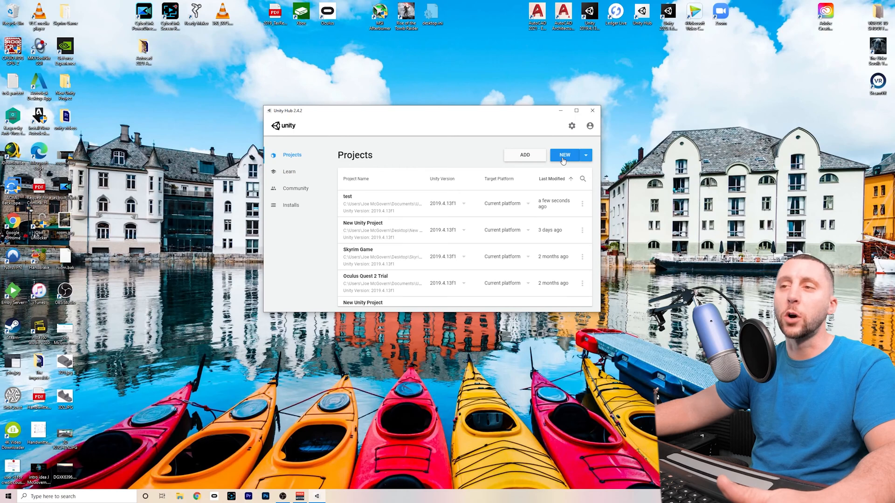
mouse_move(297, 208)
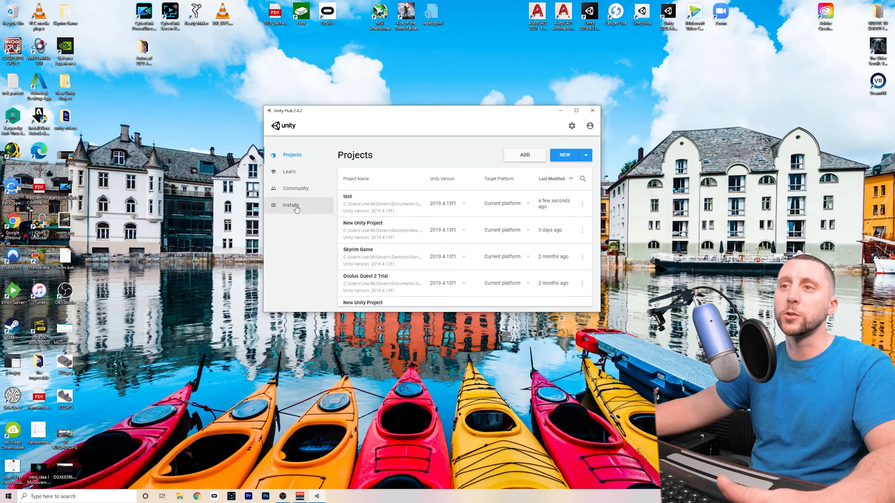
- View the installed editor versions and start adding Unity 2019.4.17f1 (LTS)
click(291, 205)
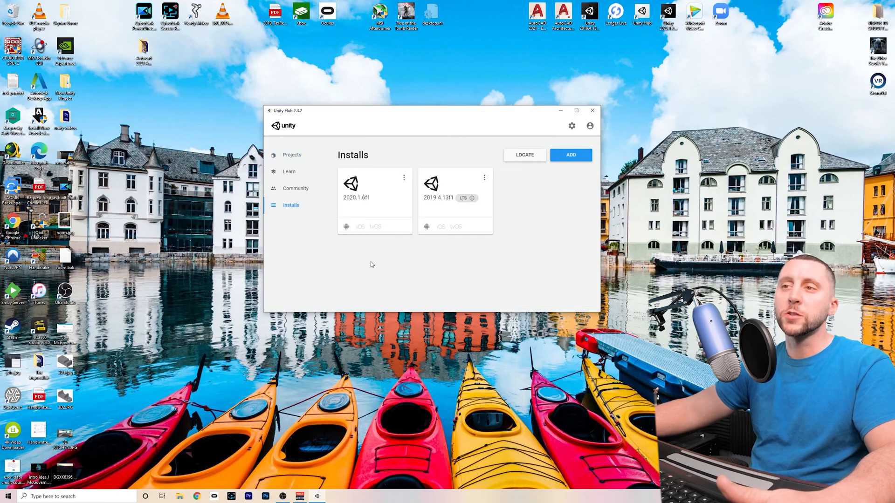
mouse_move(569, 242)
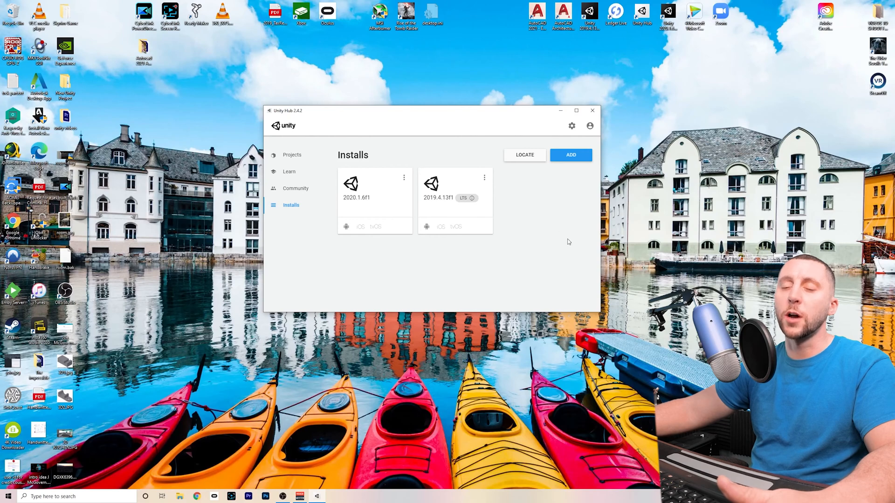
mouse_move(393, 223)
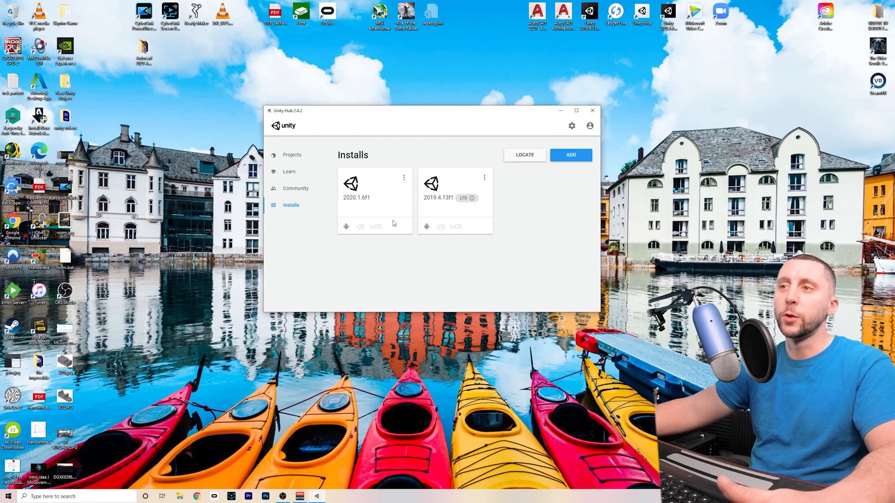
click(571, 155)
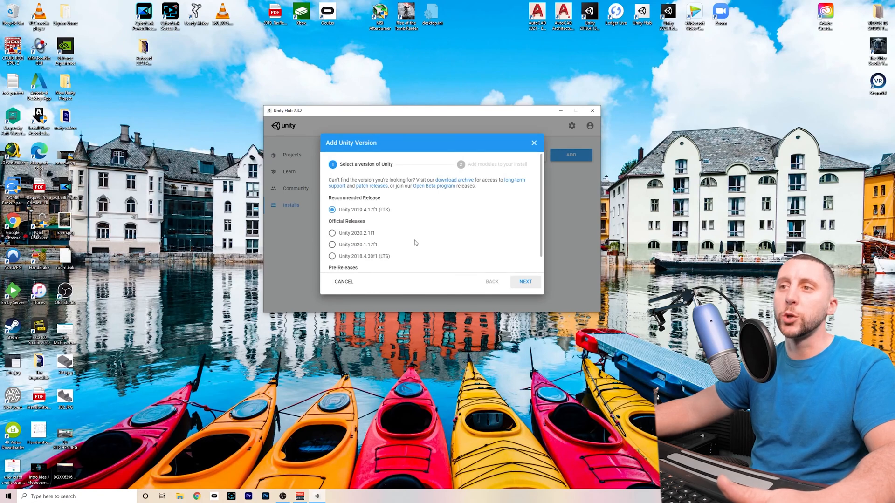
mouse_move(378, 236)
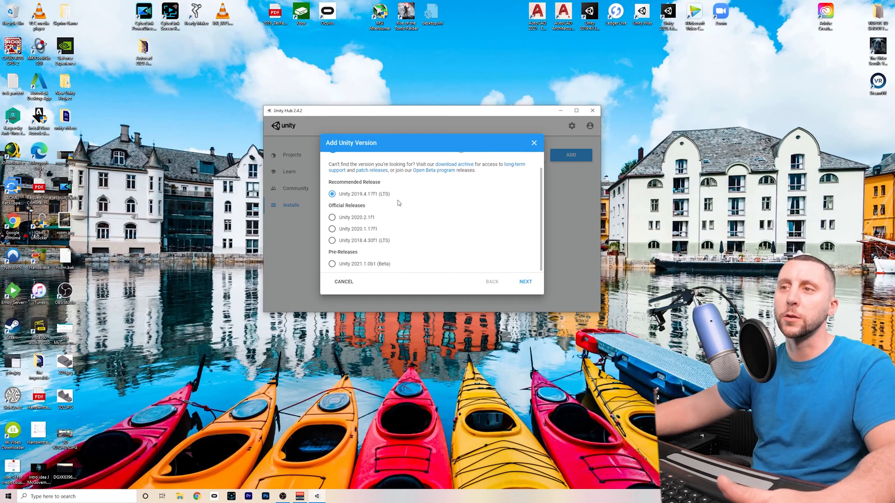
mouse_move(353, 196)
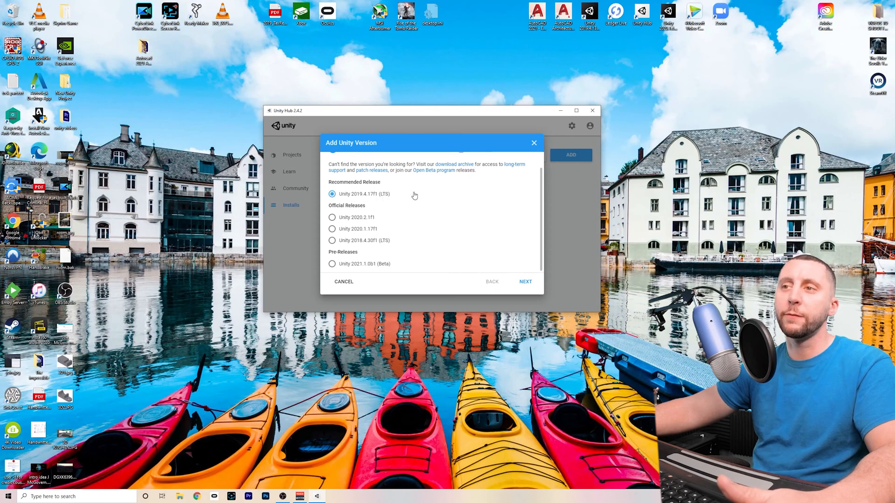
mouse_move(371, 240)
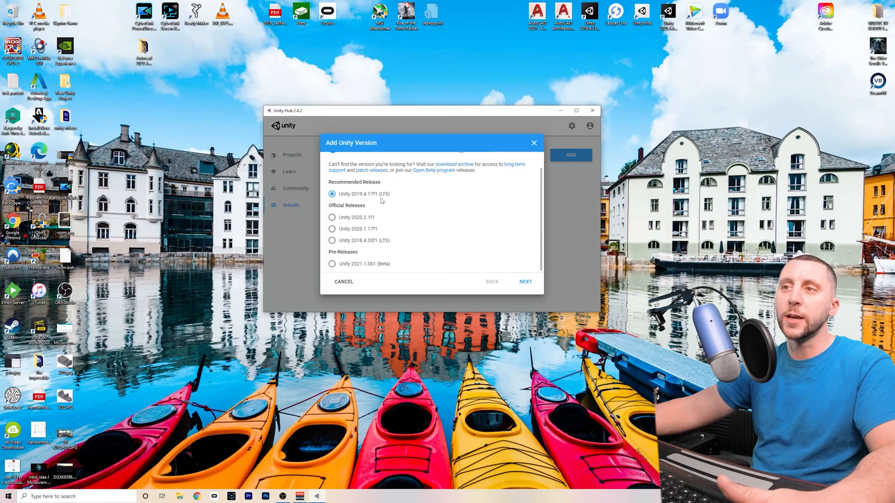
mouse_move(397, 244)
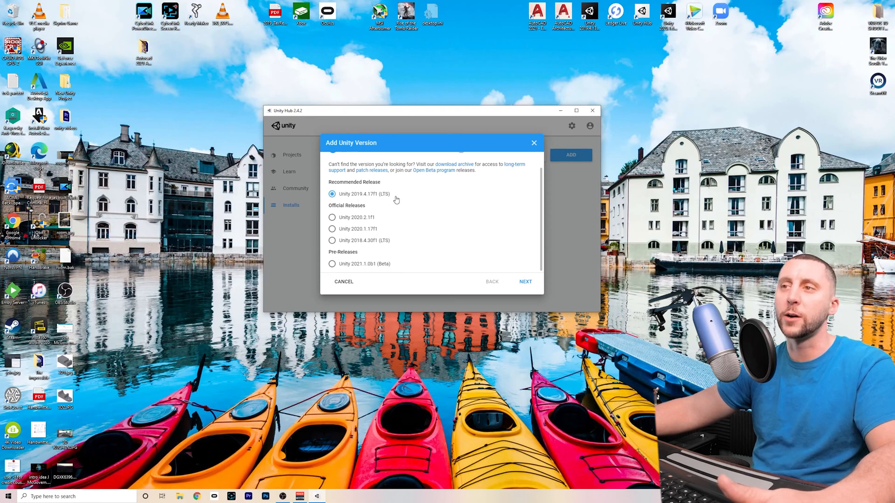
- Choose build modules including Android SDK & NDK Tools, and accept the licence terms
click(526, 282)
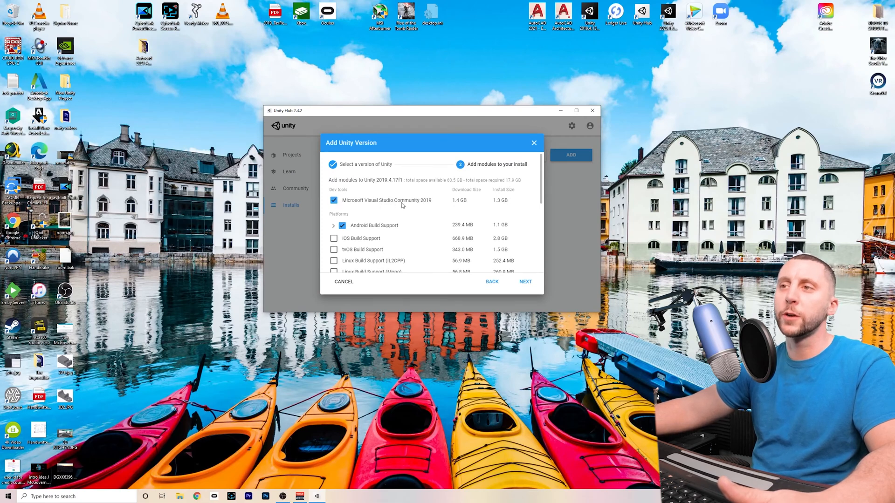
mouse_move(438, 205)
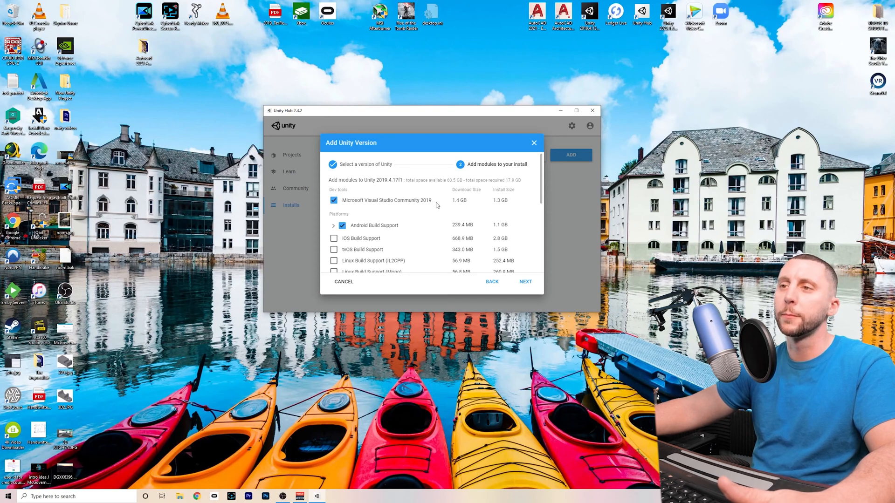
mouse_move(376, 215)
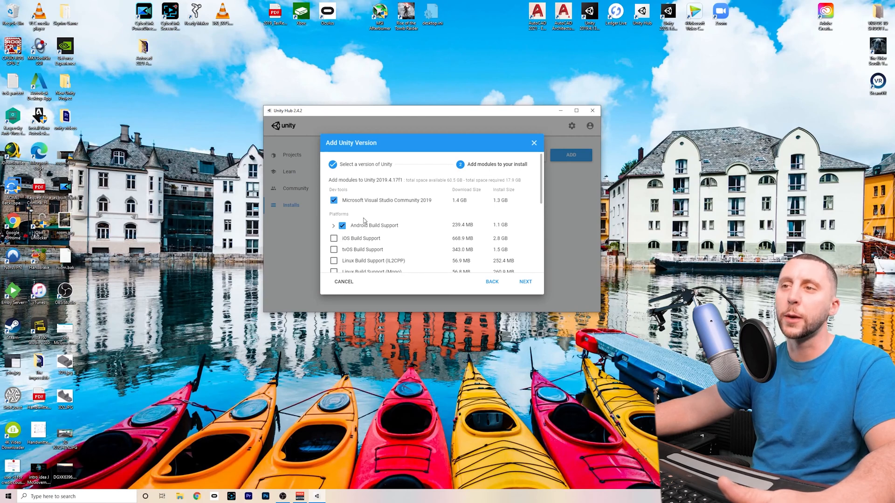
click(333, 225)
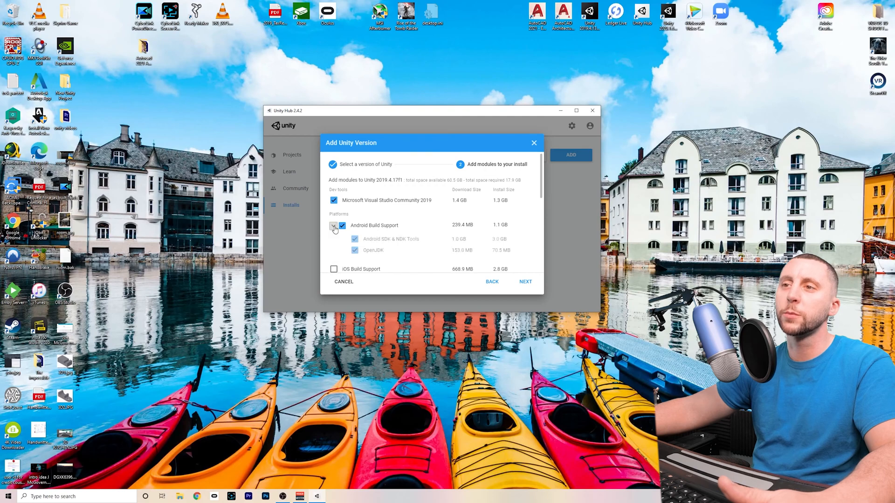
click(334, 226)
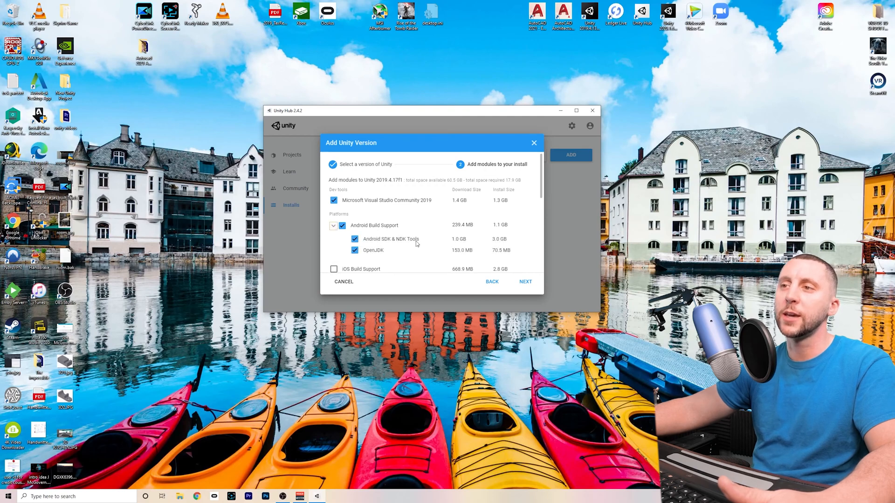
mouse_move(388, 255)
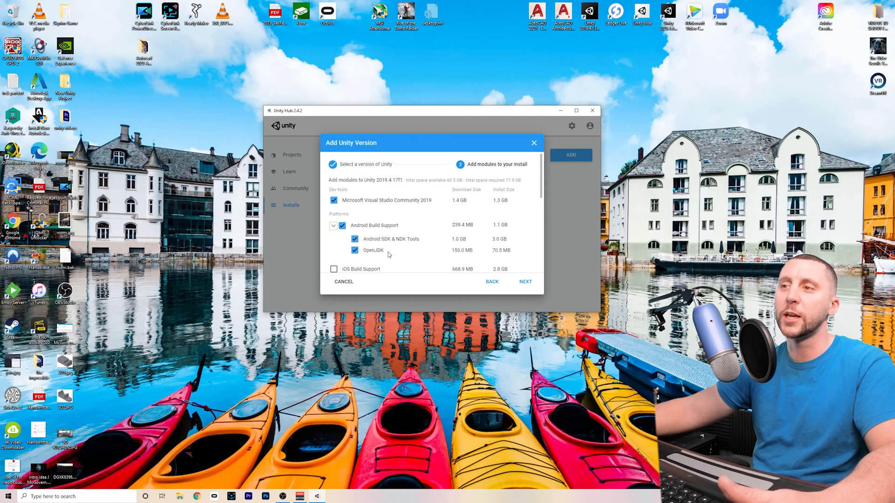
scroll(down, 3)
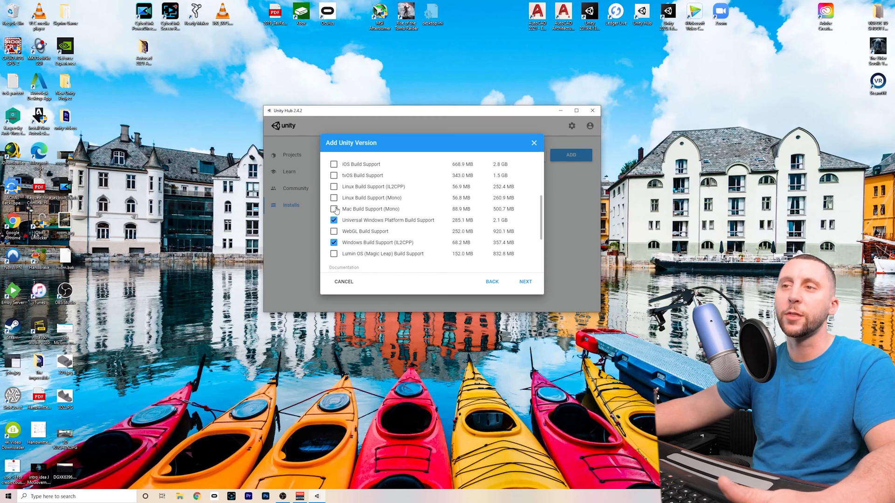
click(334, 209)
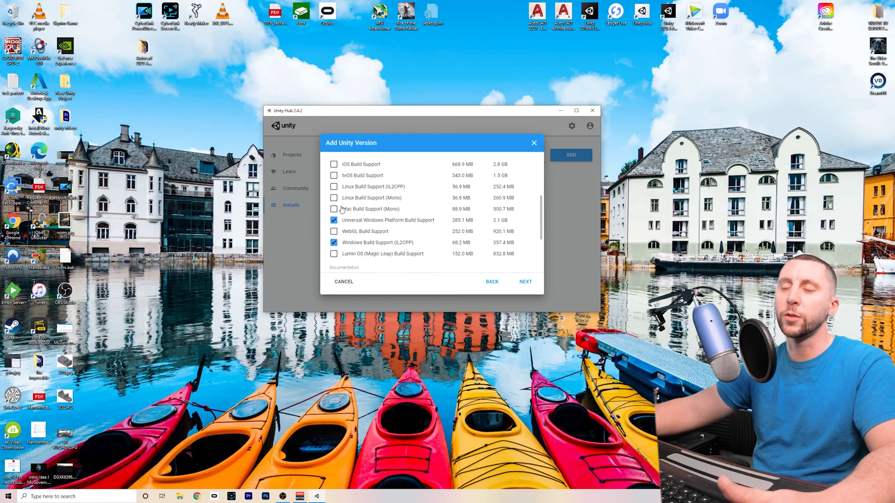
mouse_move(363, 224)
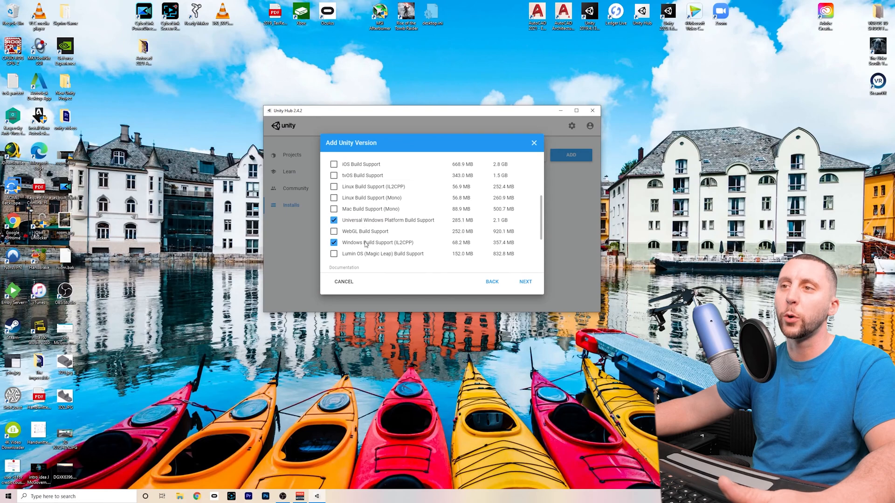
mouse_move(366, 246)
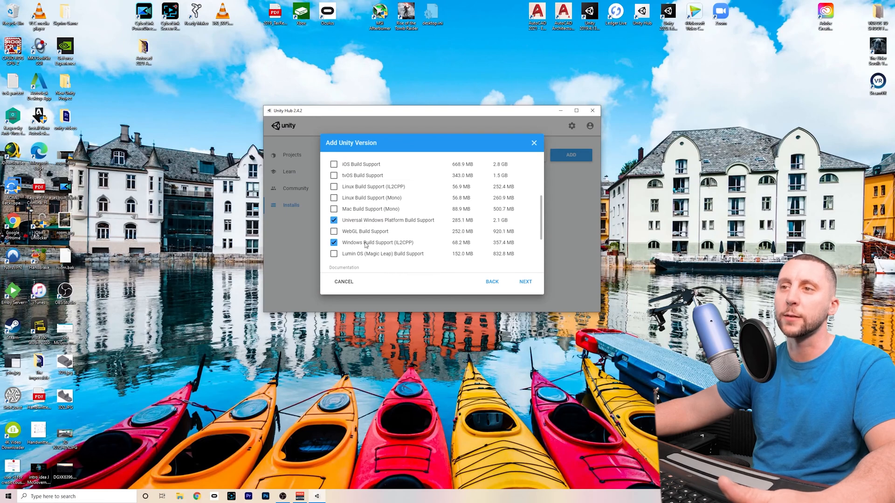
click(524, 282)
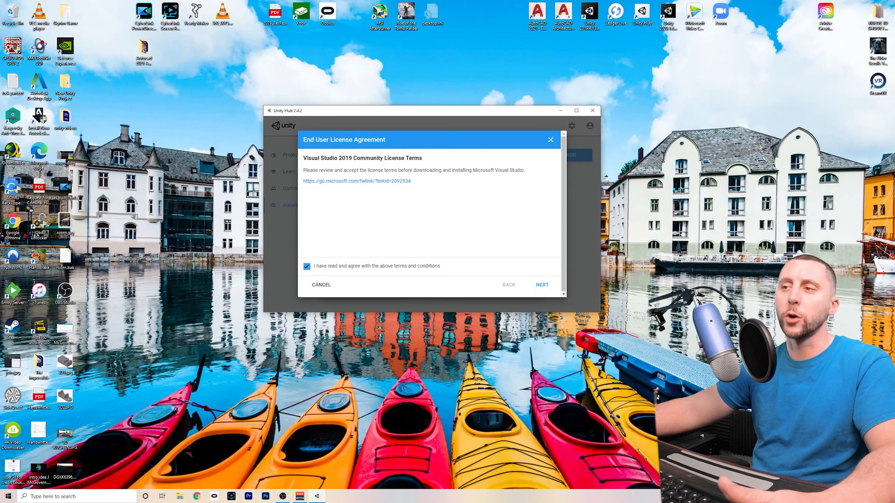
click(321, 284)
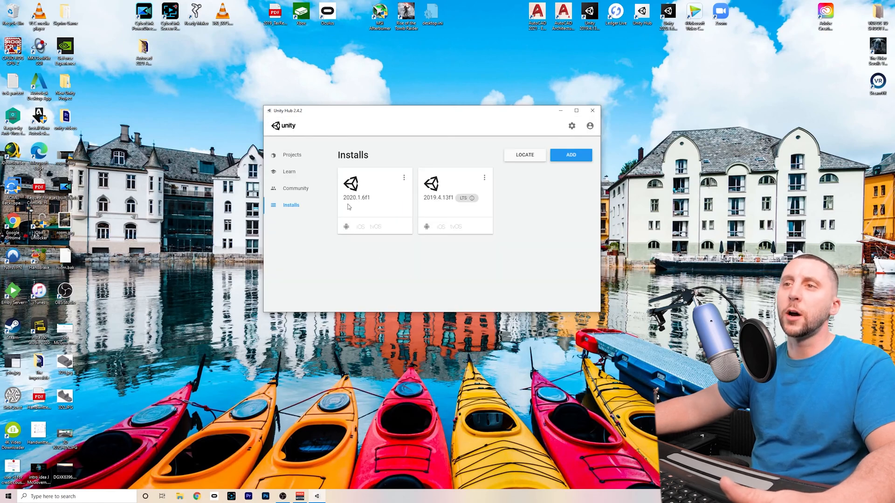
- Browse the Learn and Community sections, then return to the Projects list
click(289, 171)
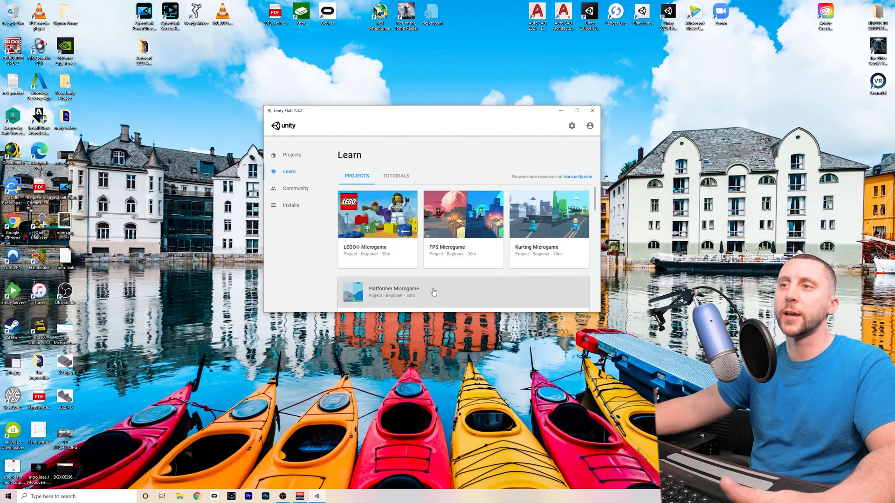
mouse_move(445, 274)
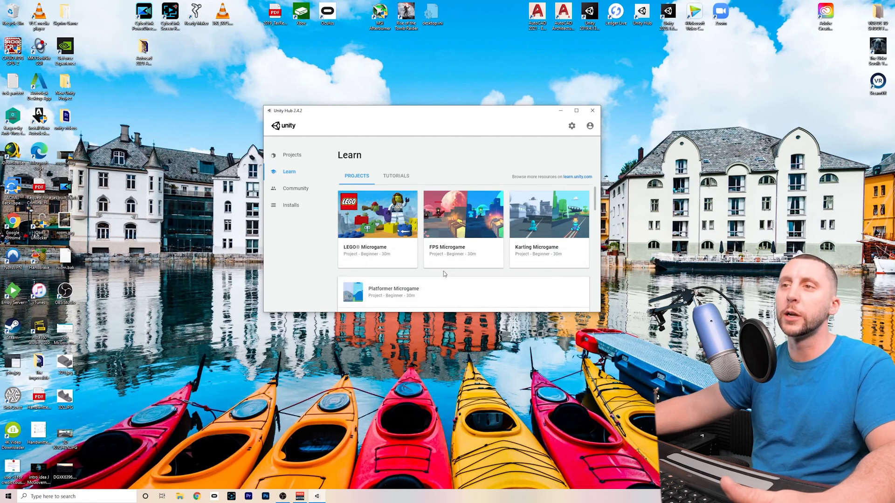
click(296, 189)
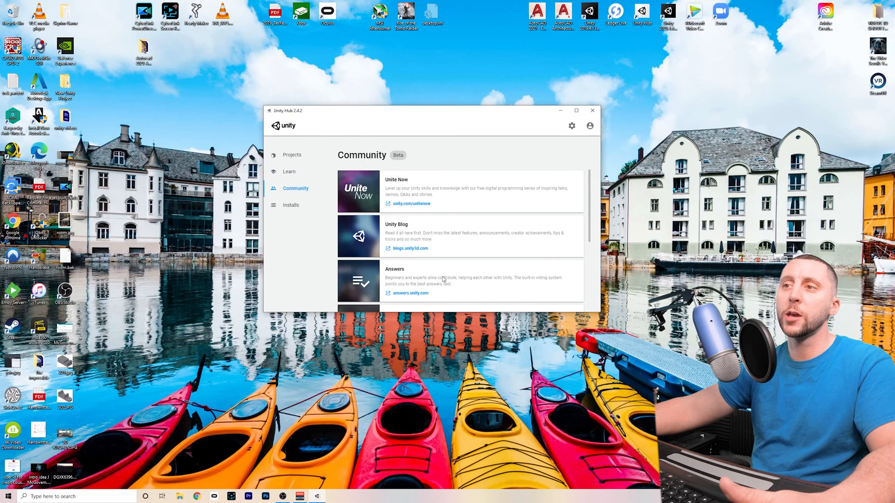
scroll(down, 3)
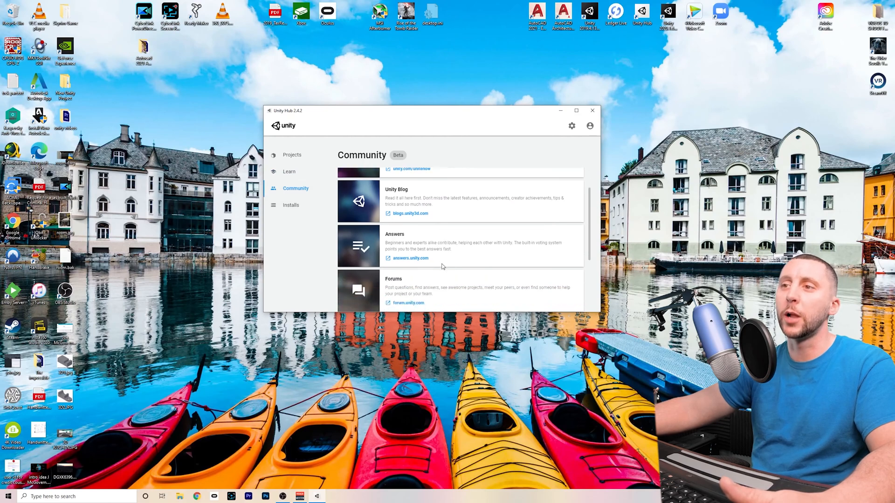
scroll(down, 3)
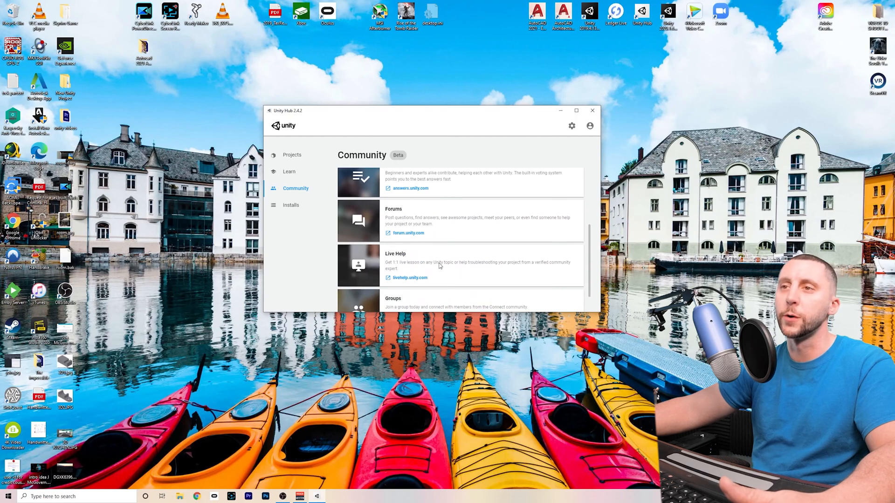
click(292, 155)
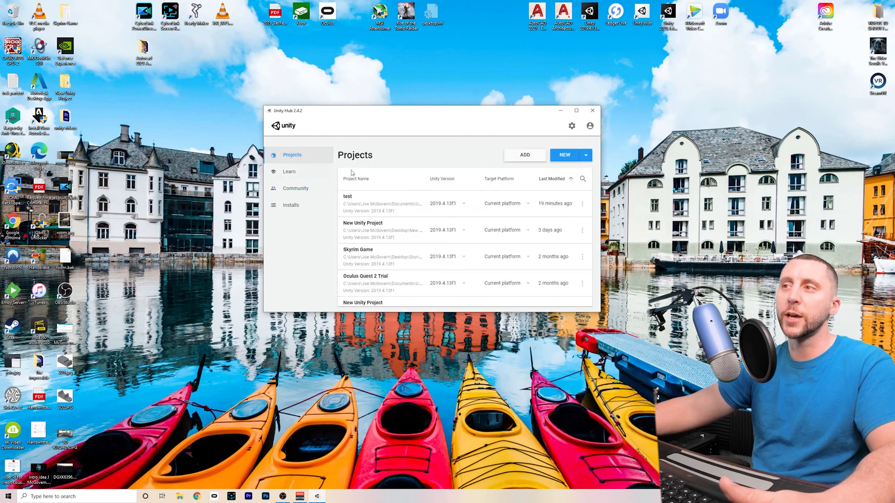
- Create a 3D project named 'test2' using Unity 2019.4.13f1
click(587, 156)
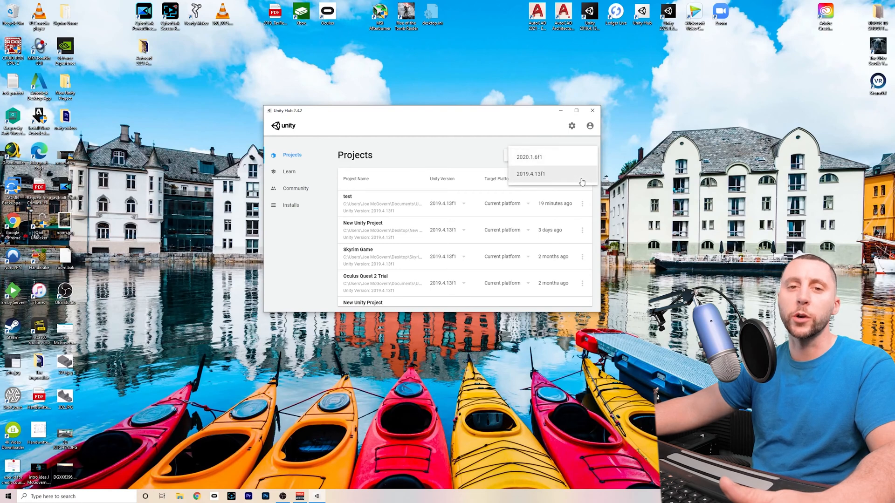
click(531, 173)
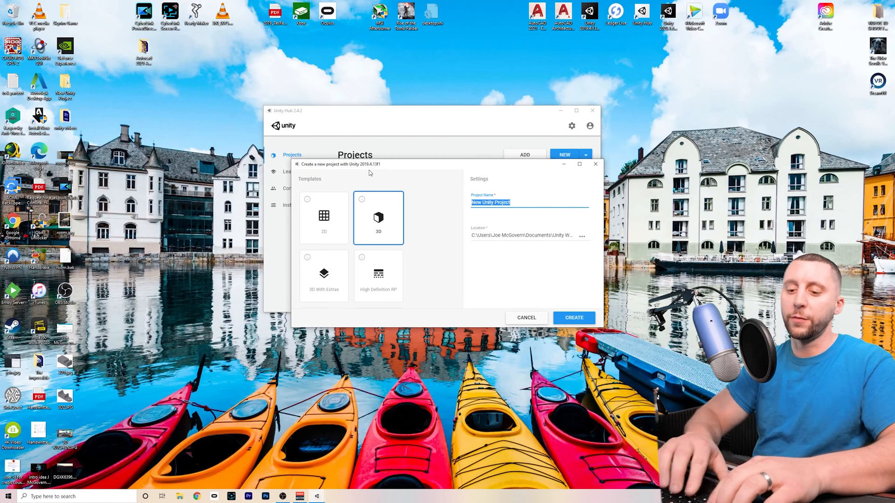
text(test2)
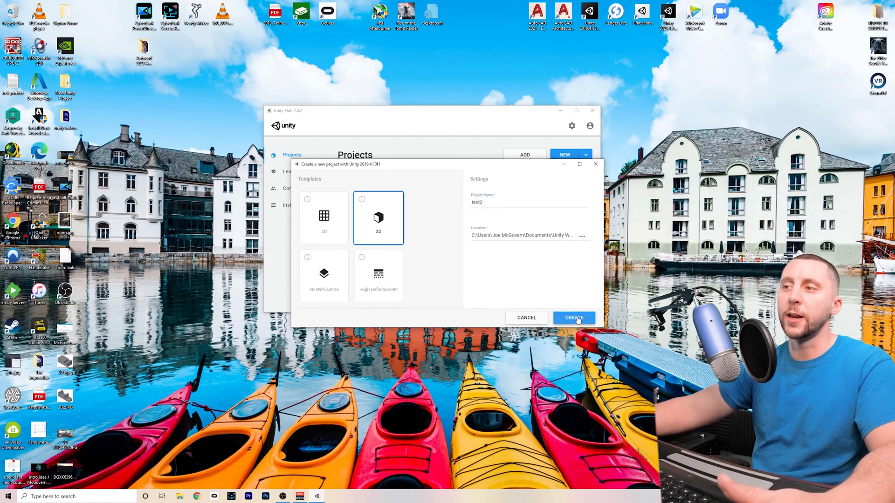
click(574, 318)
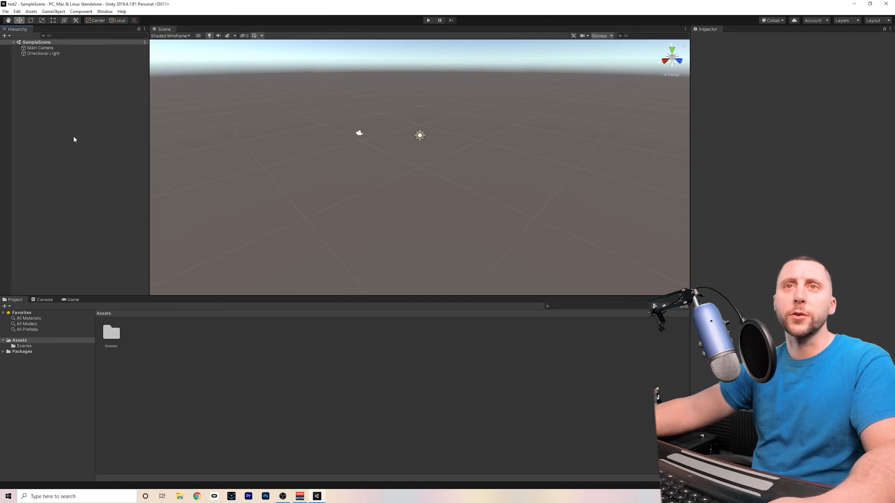
click(6, 11)
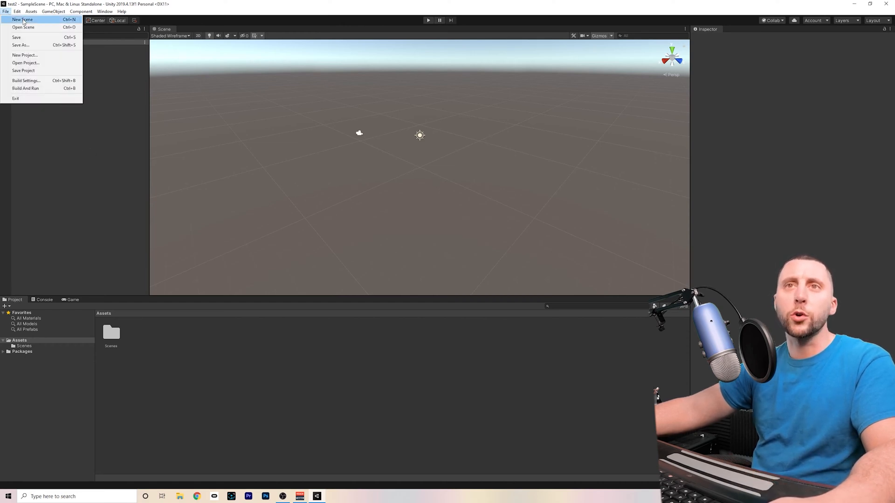
mouse_move(23, 27)
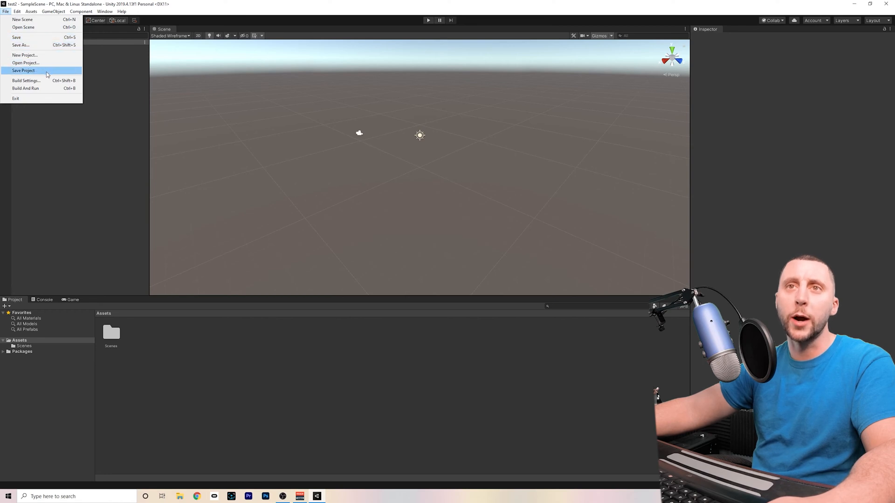
mouse_move(48, 80)
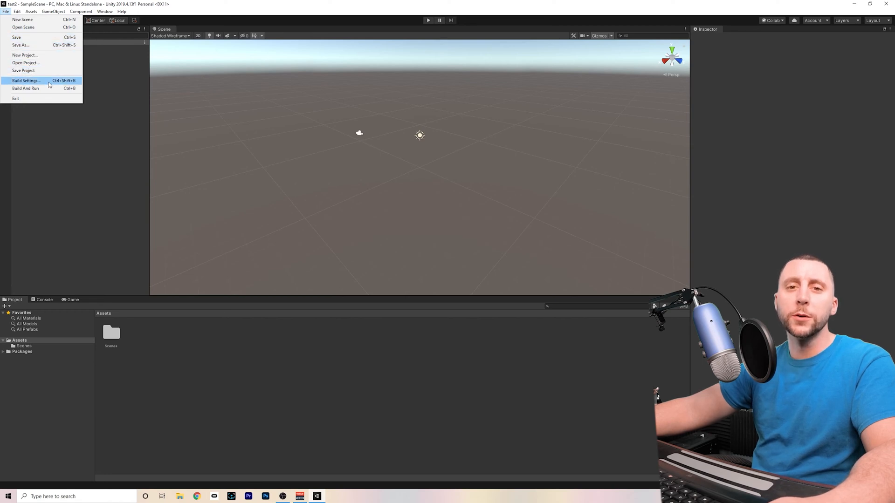
mouse_move(49, 90)
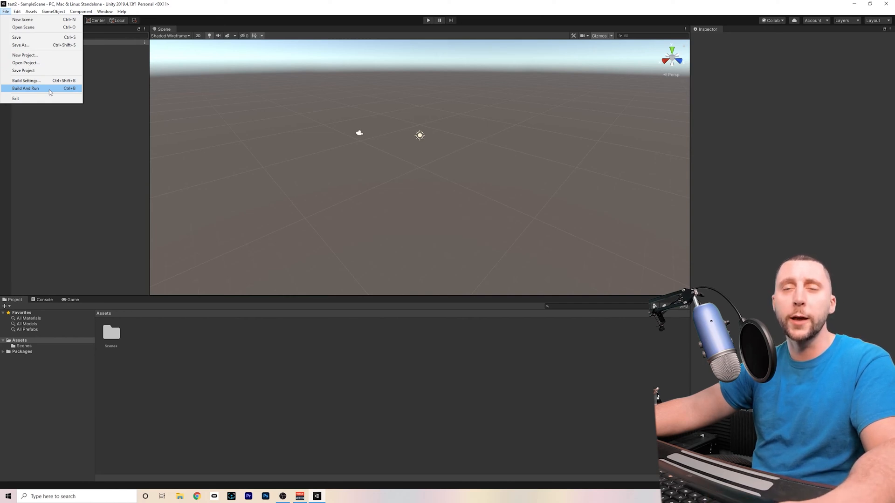
click(18, 11)
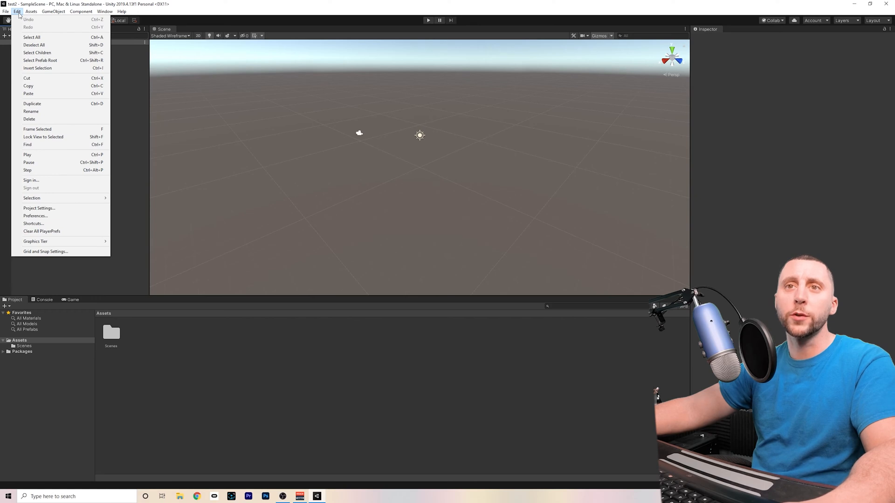
mouse_move(35, 216)
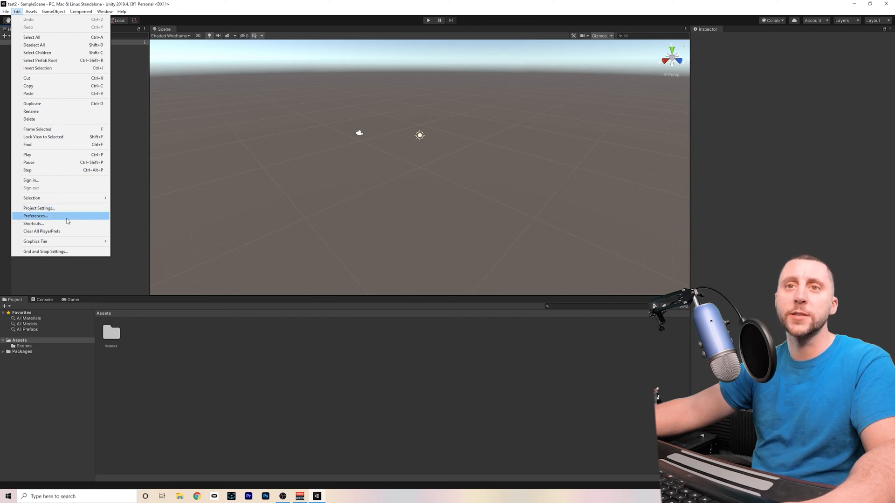
click(31, 10)
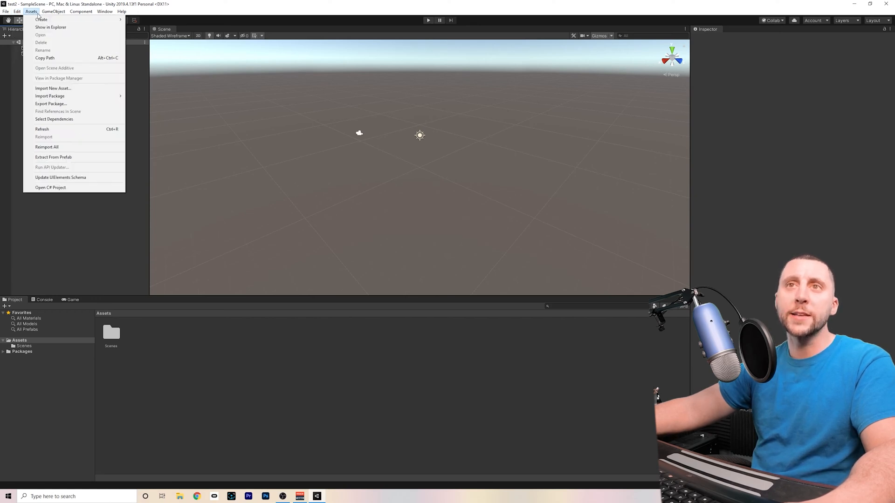
click(81, 10)
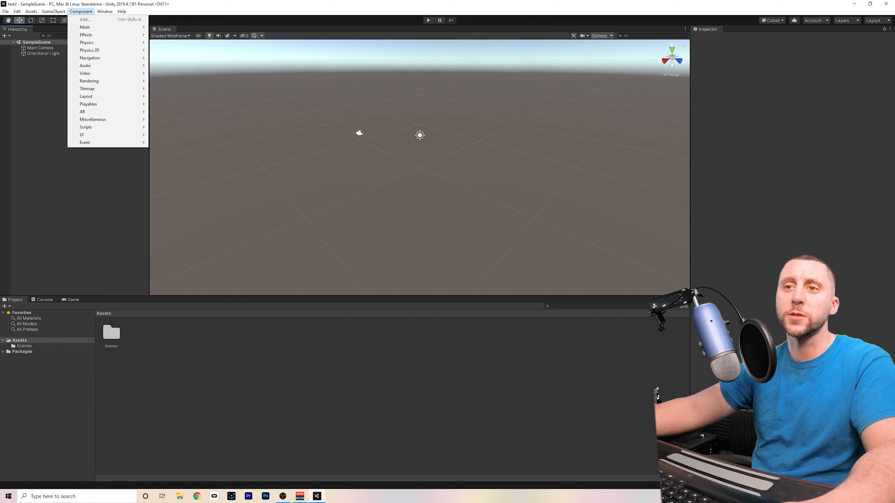
mouse_move(87, 198)
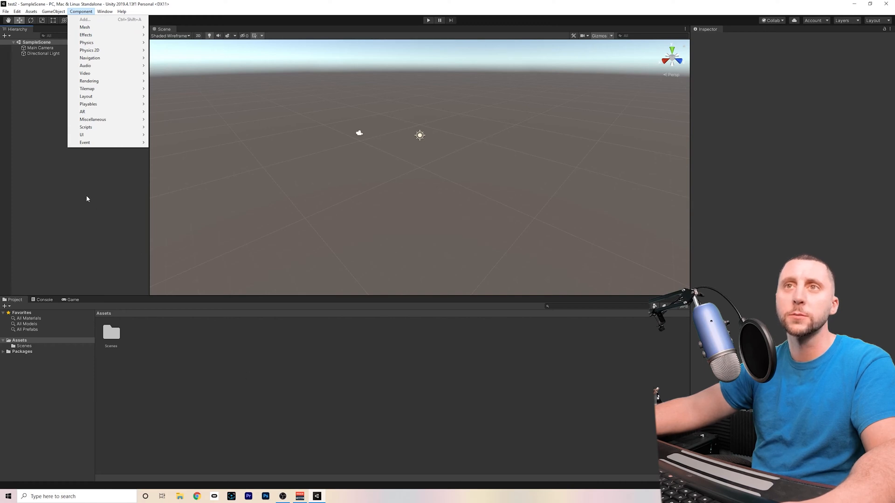
click(339, 162)
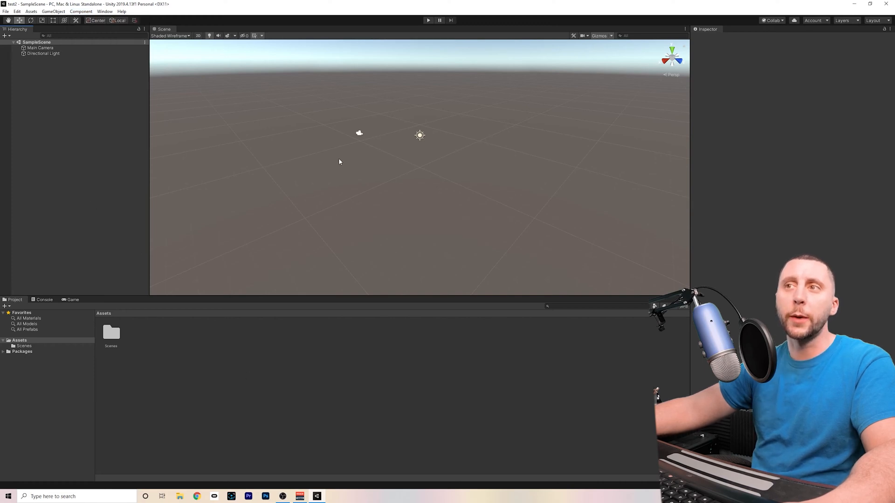
mouse_move(333, 179)
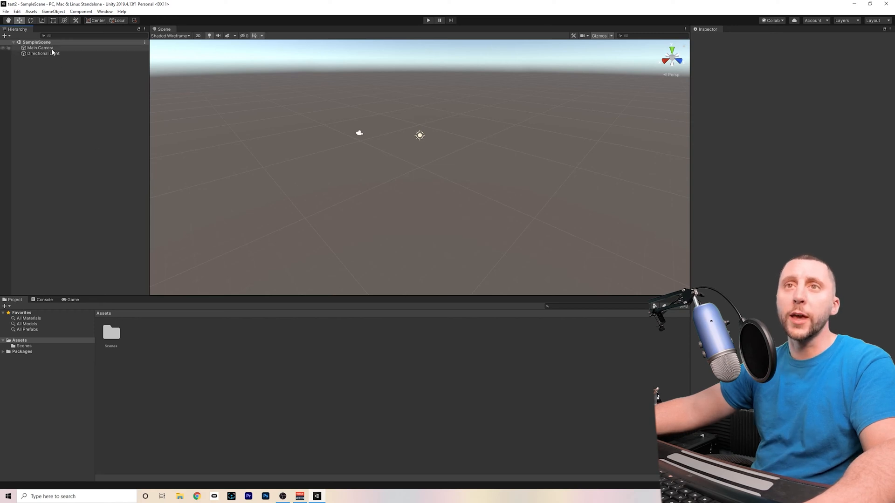
click(43, 53)
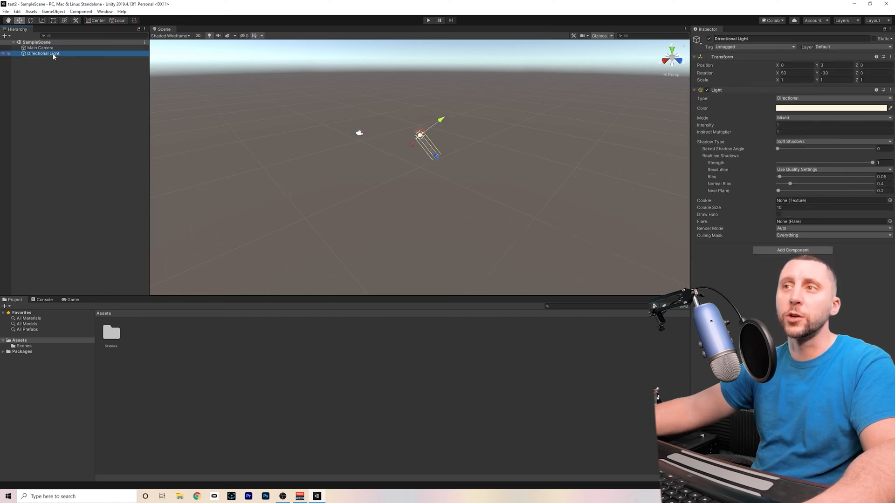
click(40, 48)
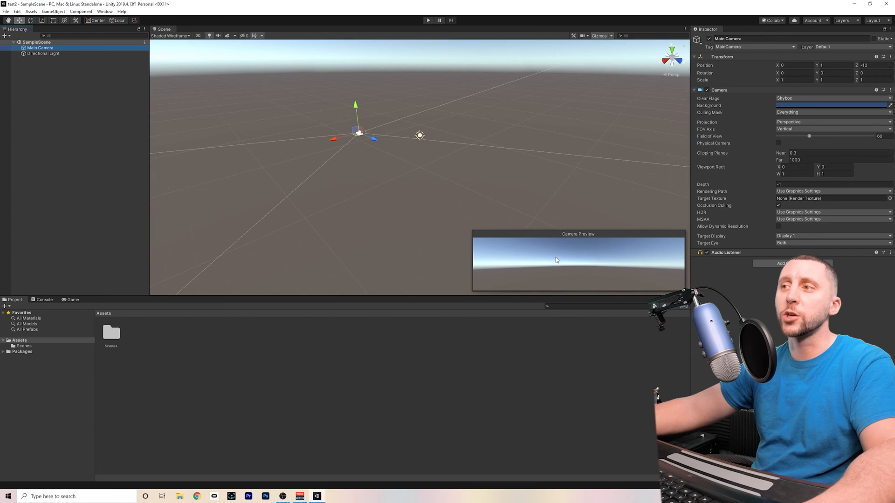
click(43, 53)
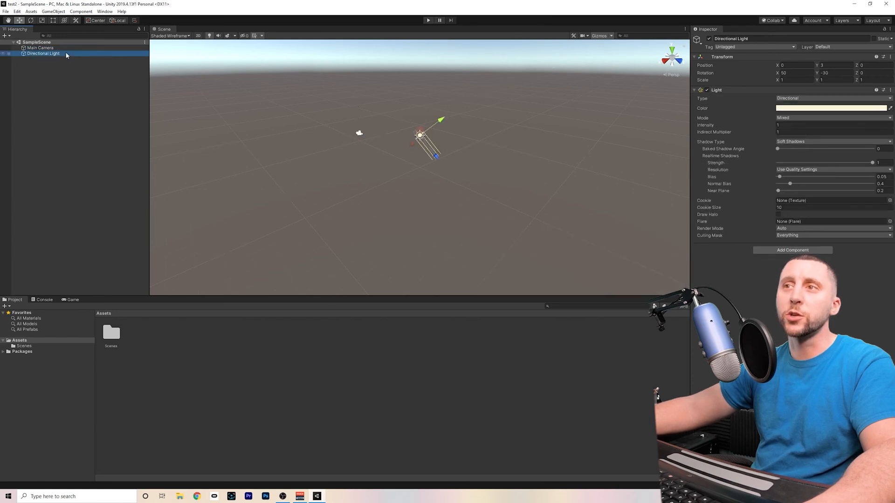
mouse_move(103, 110)
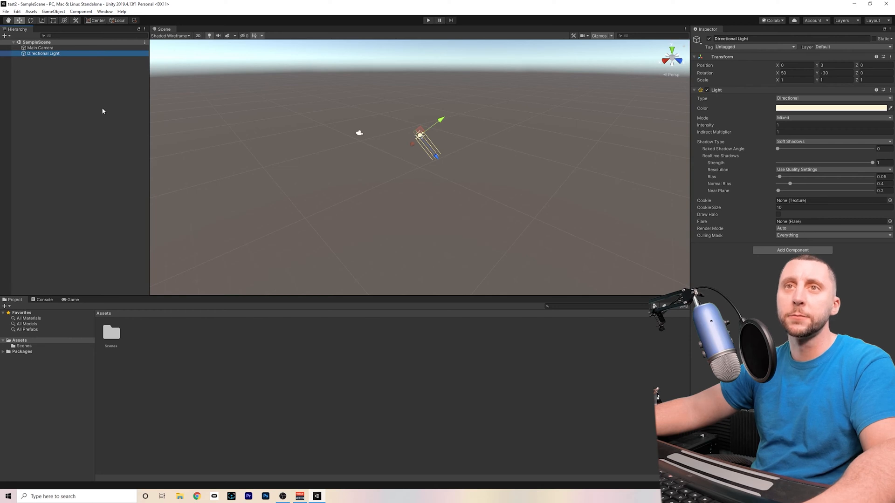
mouse_move(547, 140)
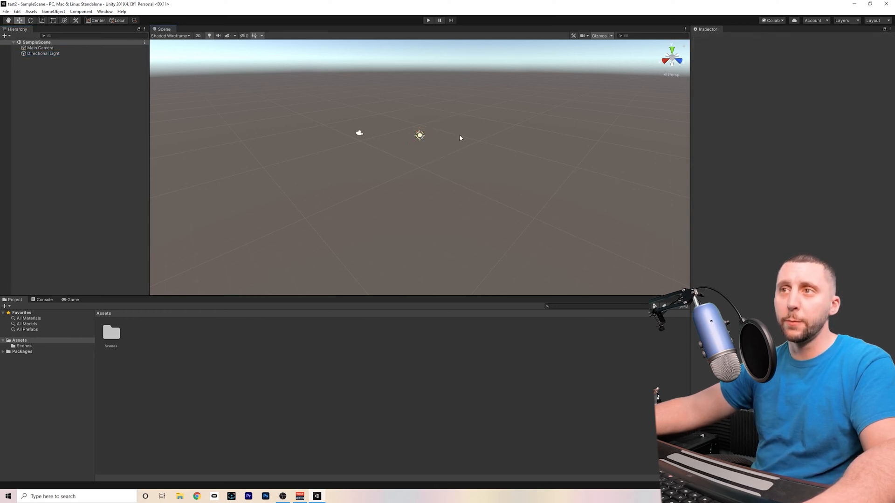
mouse_move(364, 71)
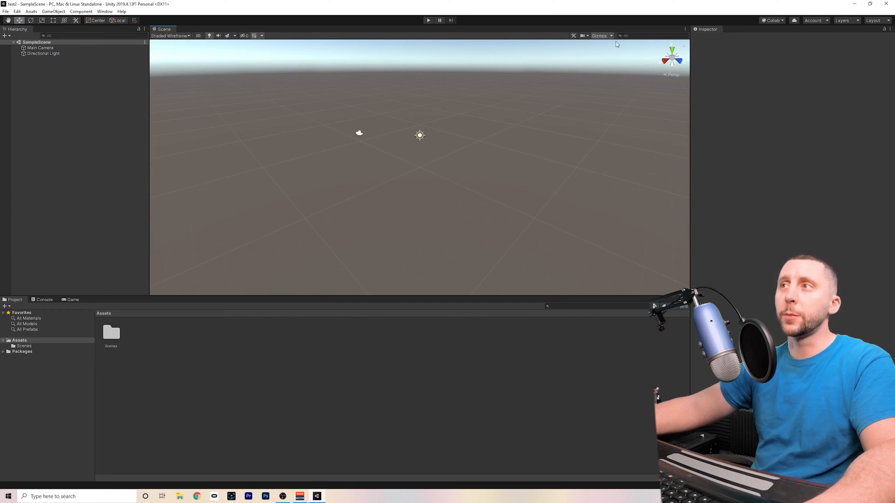
mouse_move(588, 81)
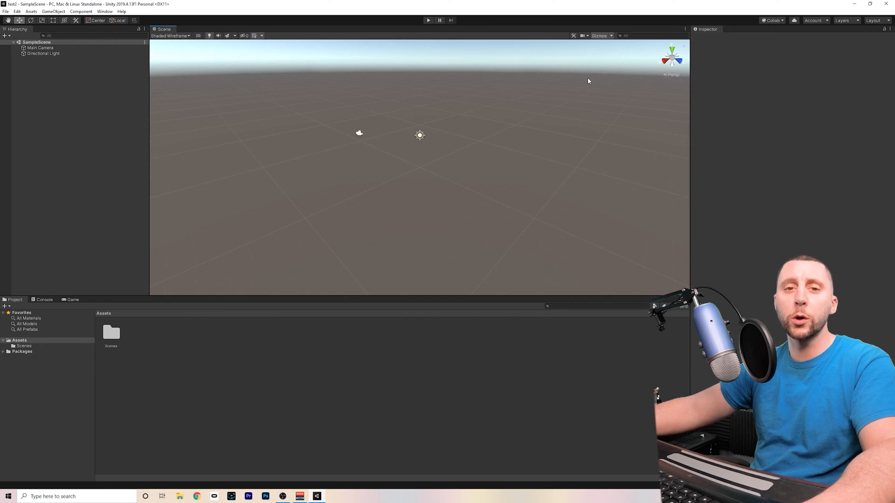
- Switch the Scene view Draw Mode to plain Shaded
click(583, 36)
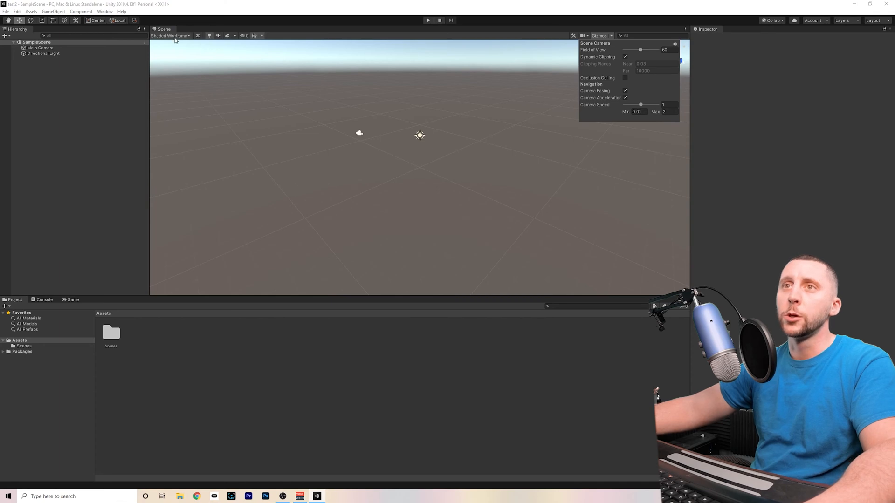
click(170, 36)
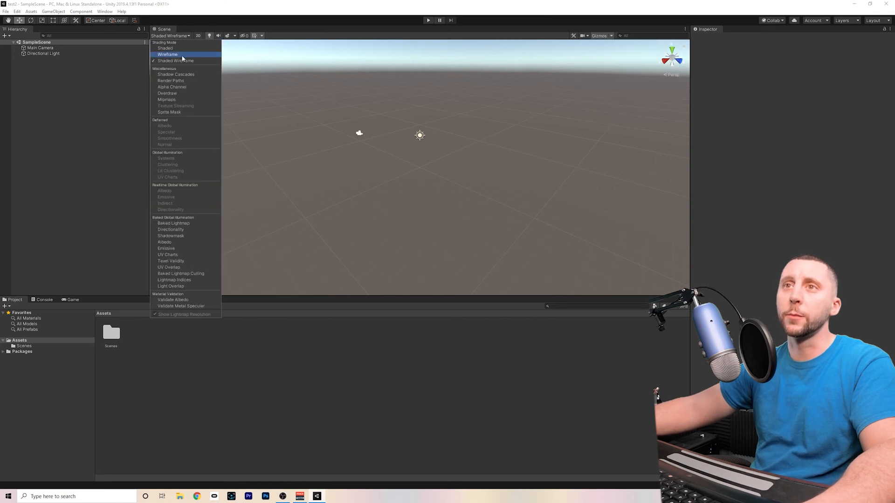
click(165, 48)
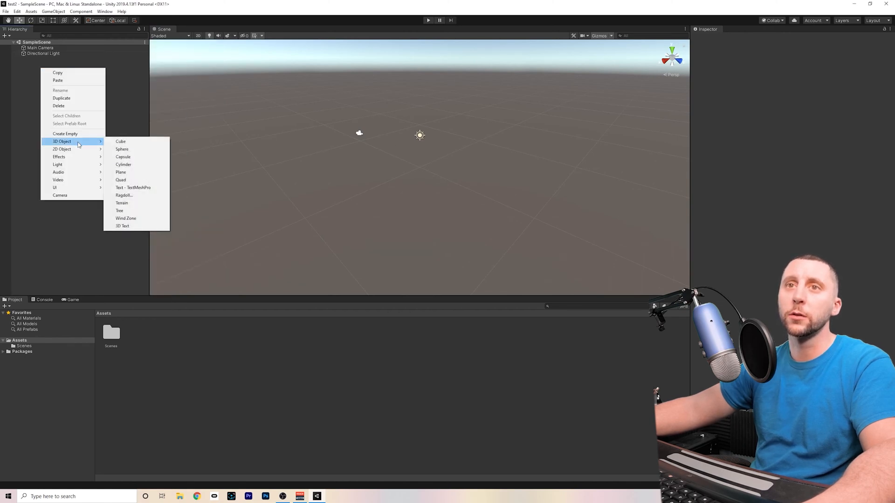
- Add a Cube and switch Draw Mode to Wireframe, then Shaded Wireframe
click(120, 140)
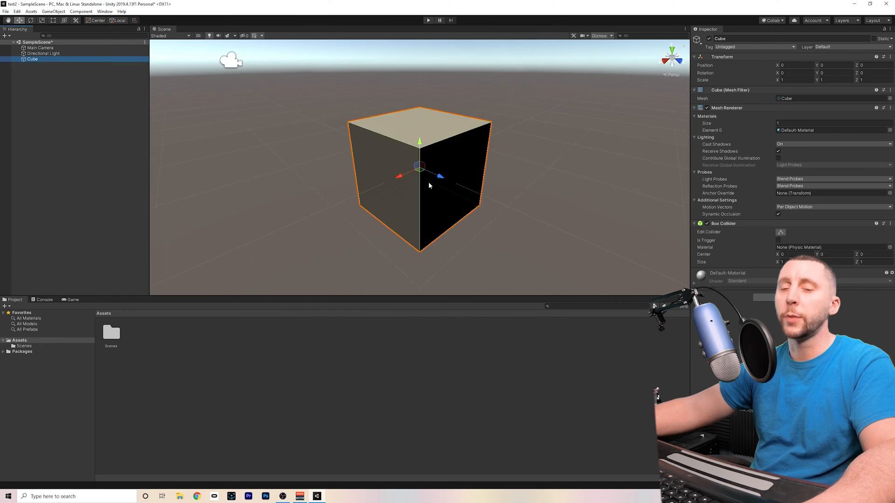
mouse_move(430, 194)
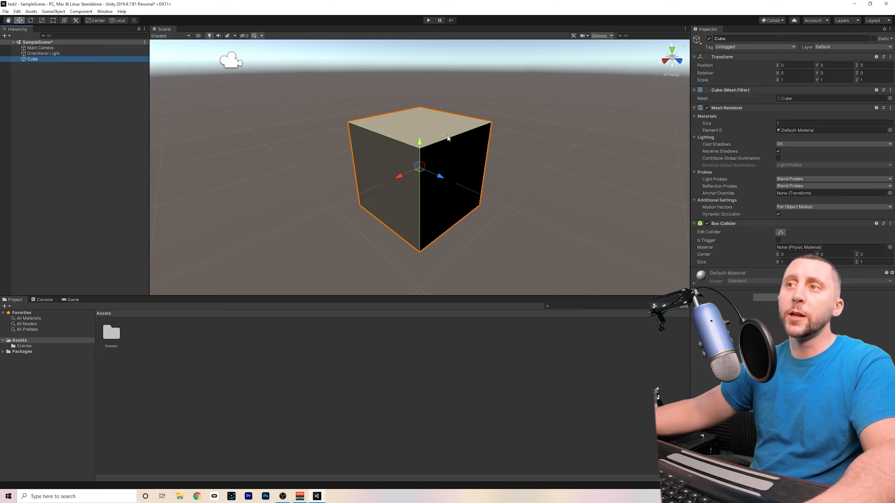
click(165, 36)
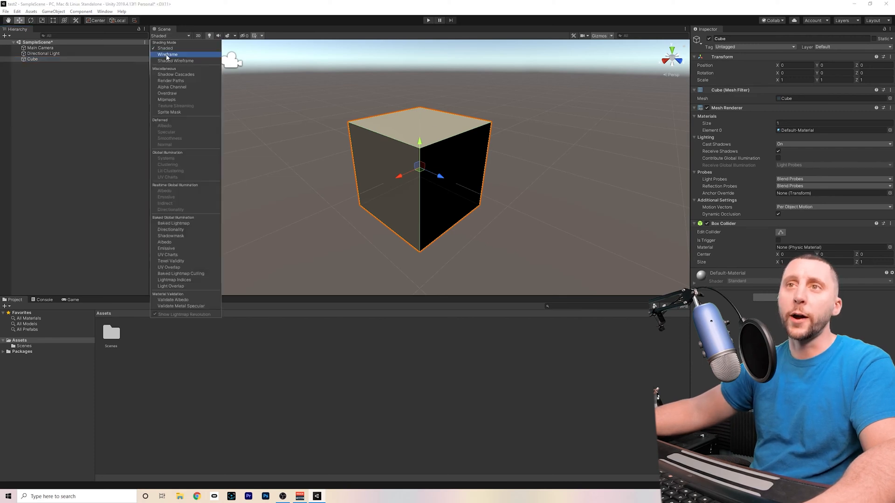
click(168, 54)
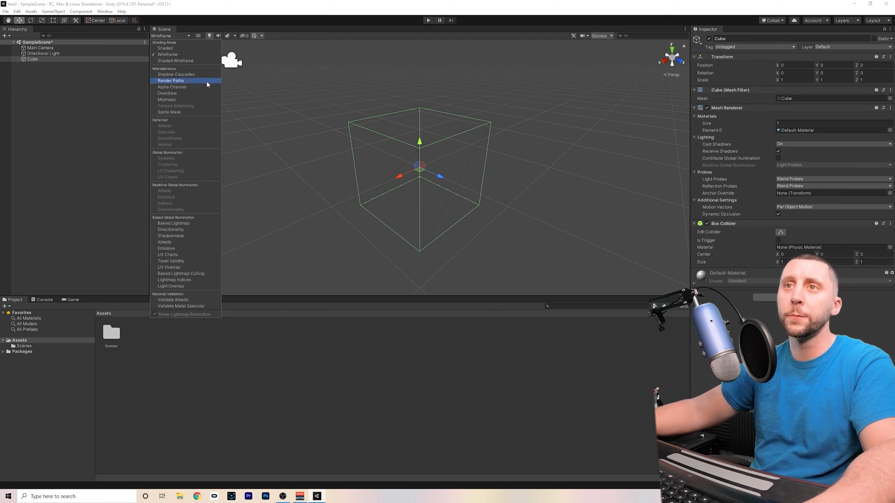
click(175, 60)
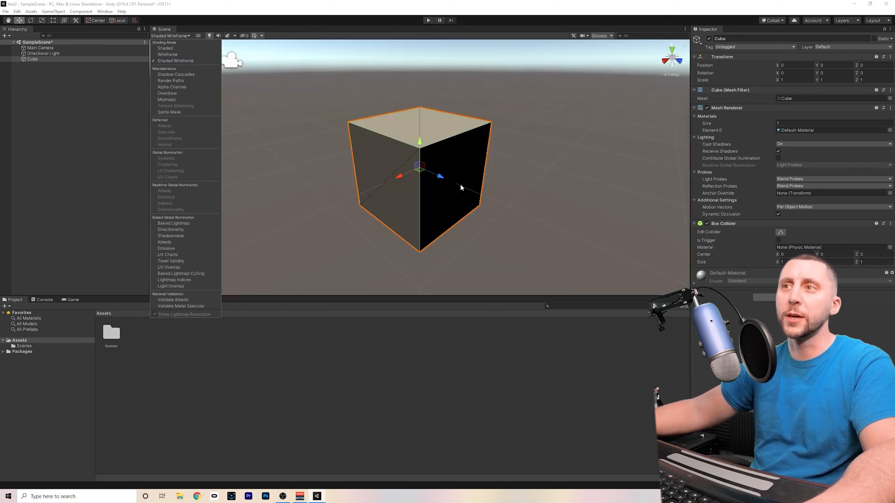
mouse_move(493, 183)
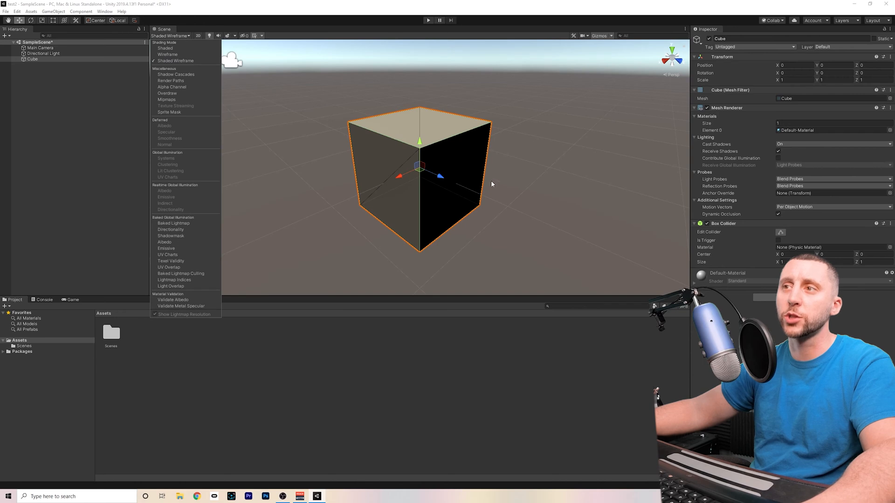
mouse_move(346, 214)
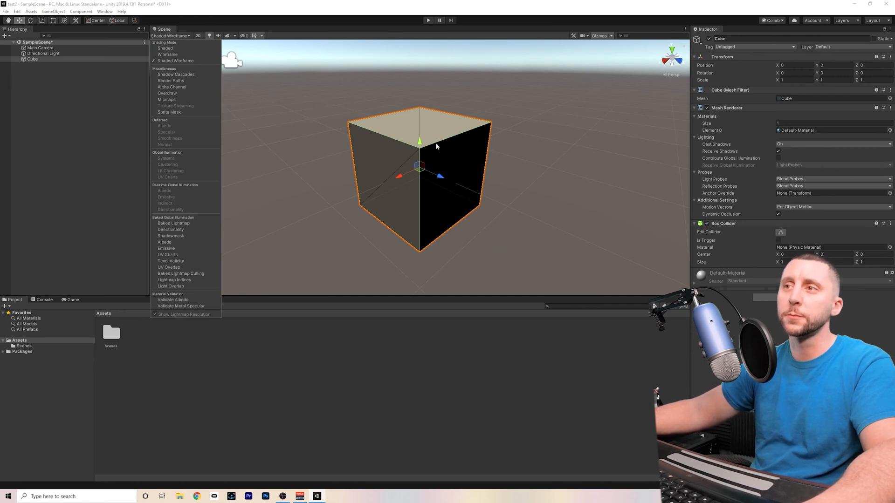
click(427, 20)
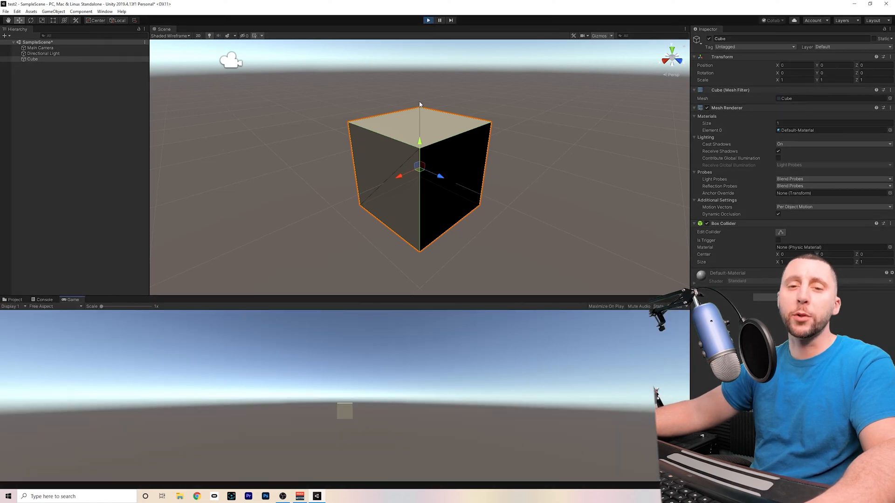
mouse_move(438, 56)
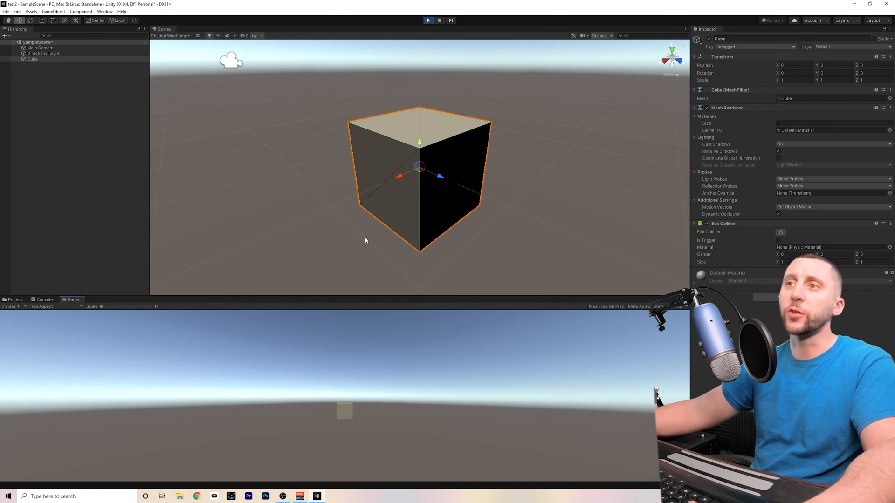
mouse_move(353, 435)
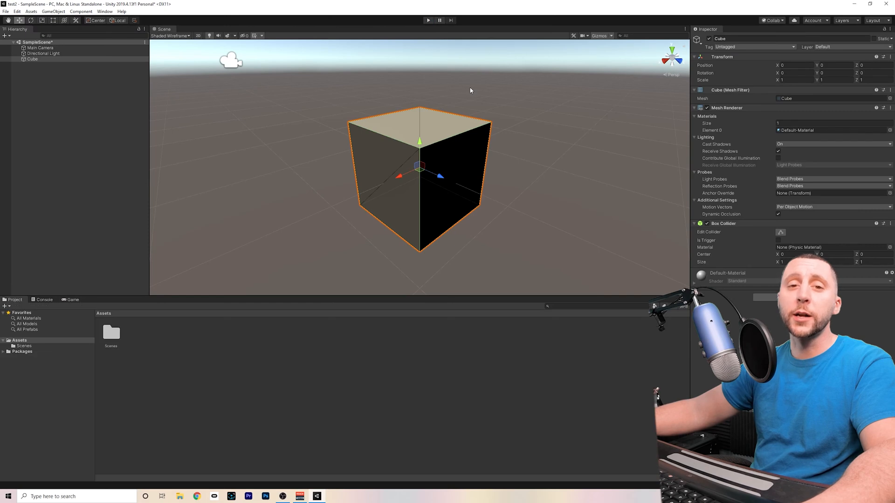
mouse_move(617, 151)
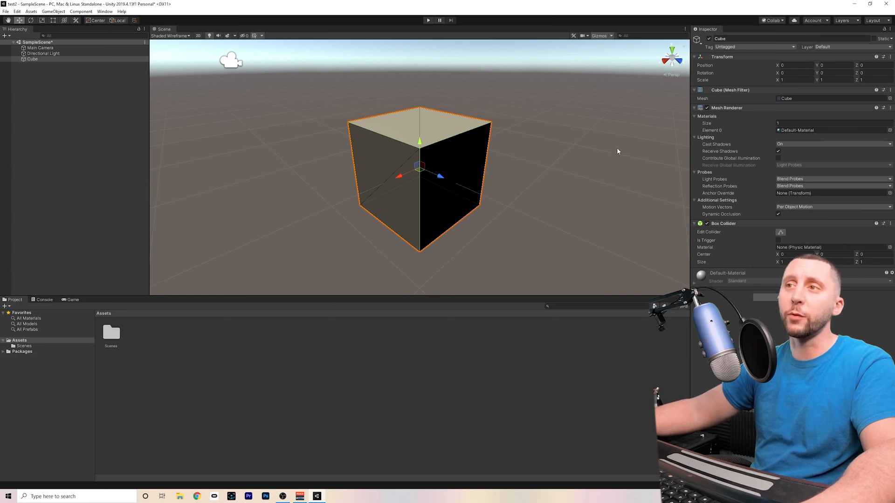
mouse_move(310, 233)
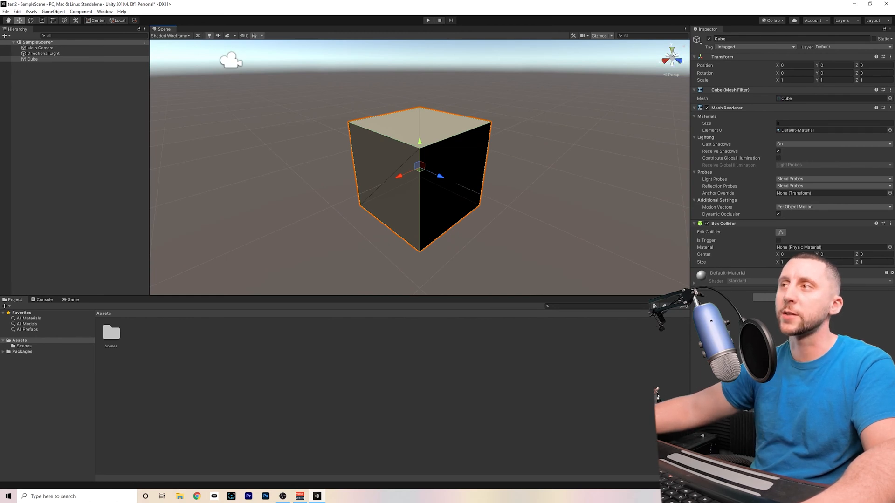
mouse_move(672, 79)
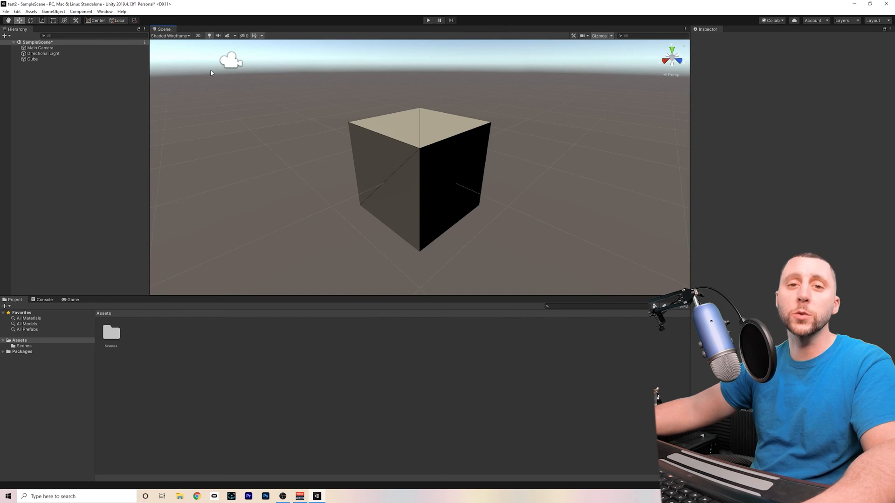
mouse_move(296, 101)
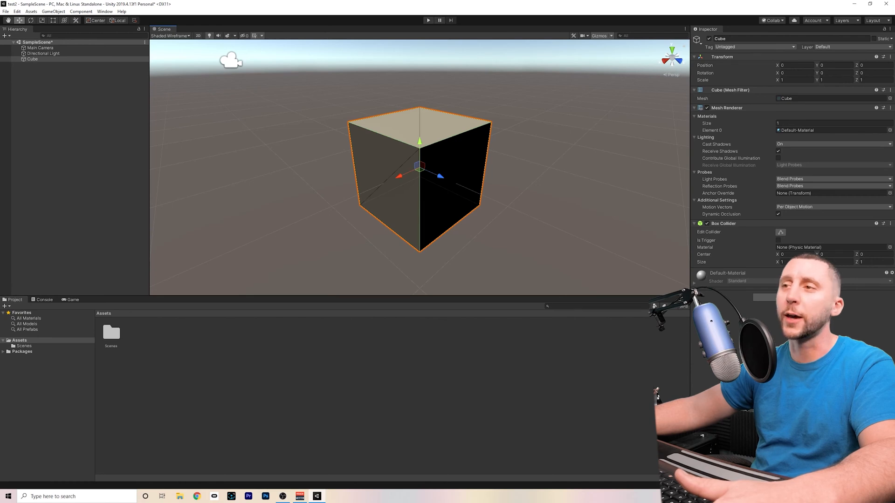
mouse_move(440, 177)
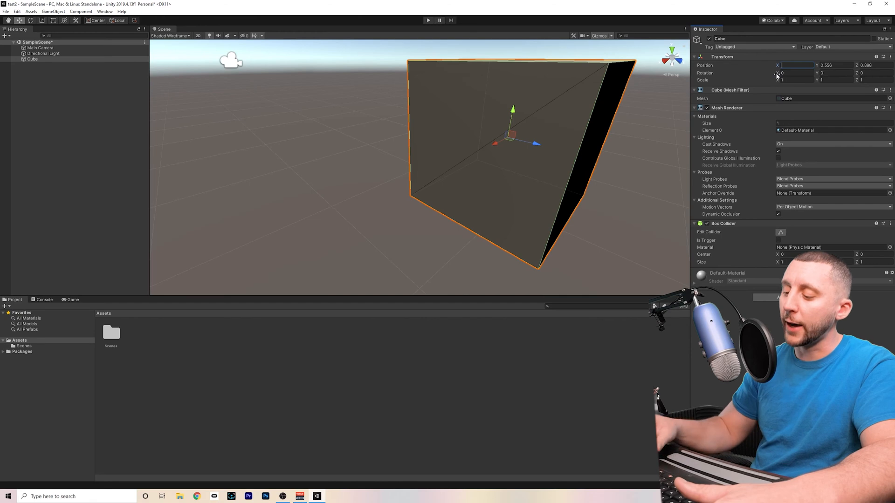
- Set the Cube's Transform Position to 10, 15, 2 and Scale to 10
text(10)
click(835, 65)
text(15)
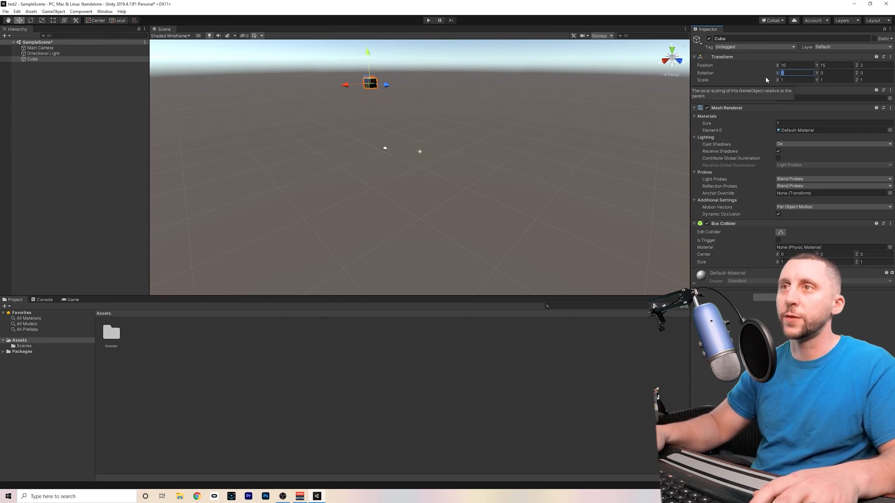
text(45)
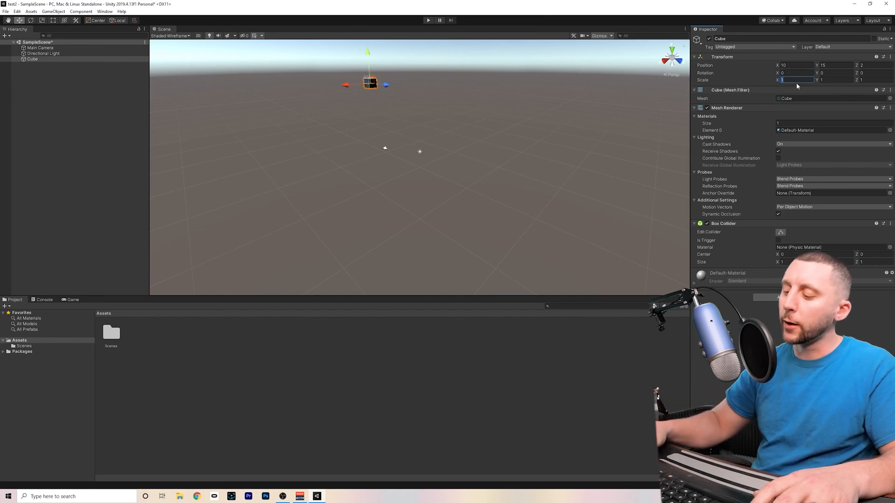
text(2)
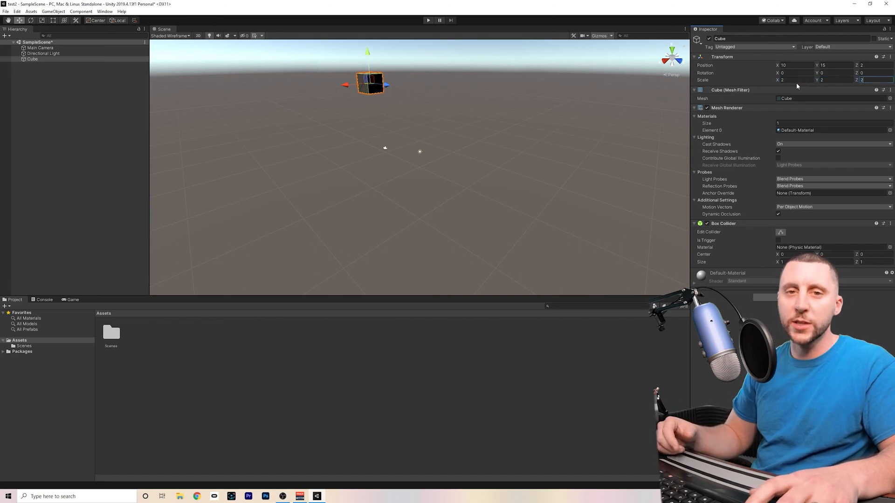
text(10)
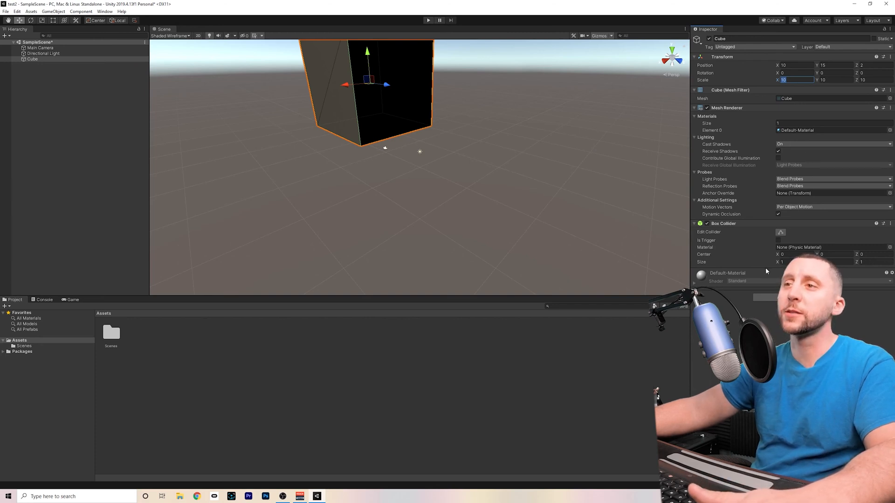
mouse_move(412, 231)
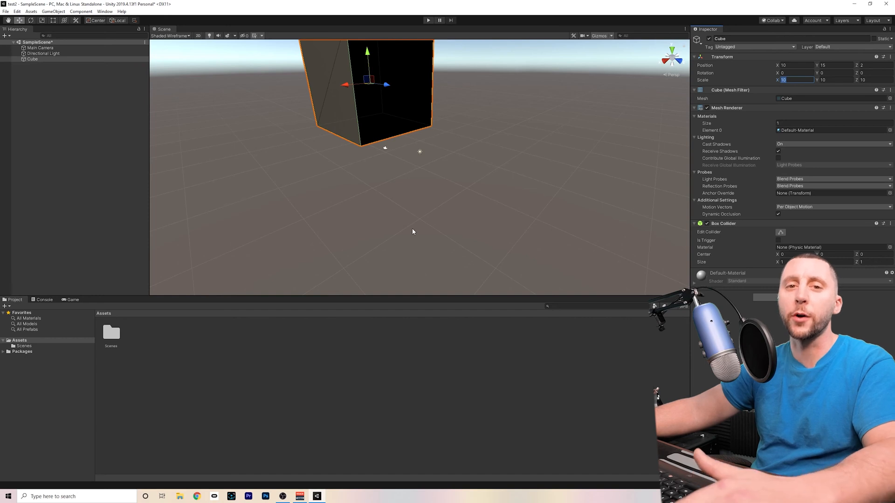
mouse_move(425, 110)
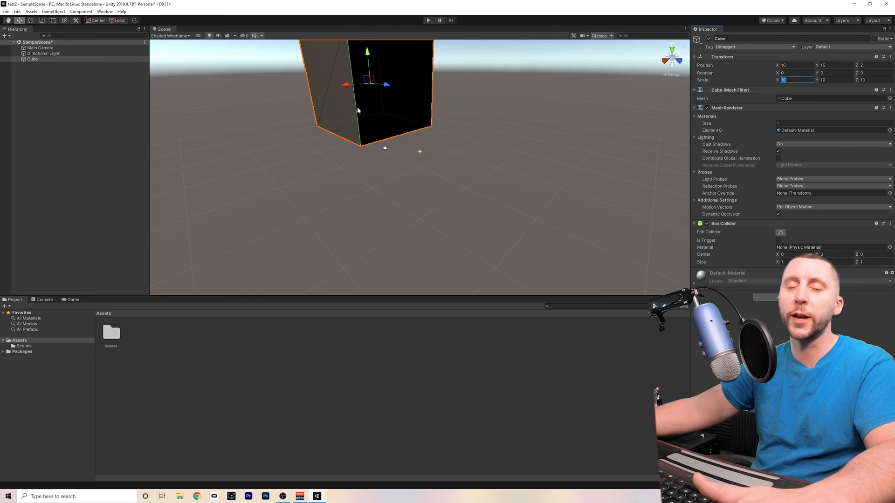
mouse_move(390, 138)
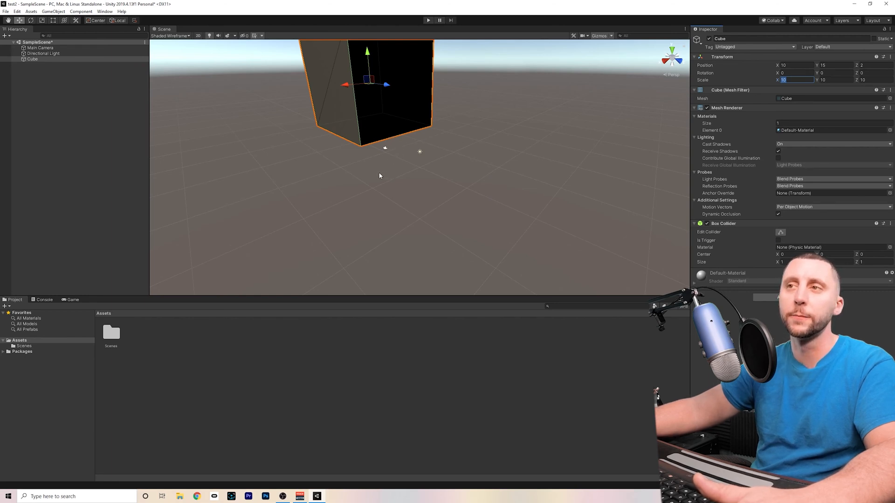
click(778, 241)
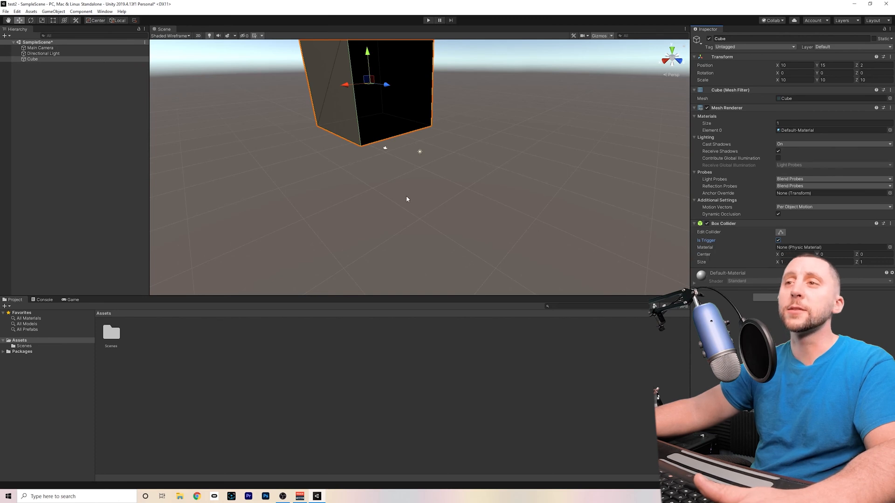
mouse_move(433, 195)
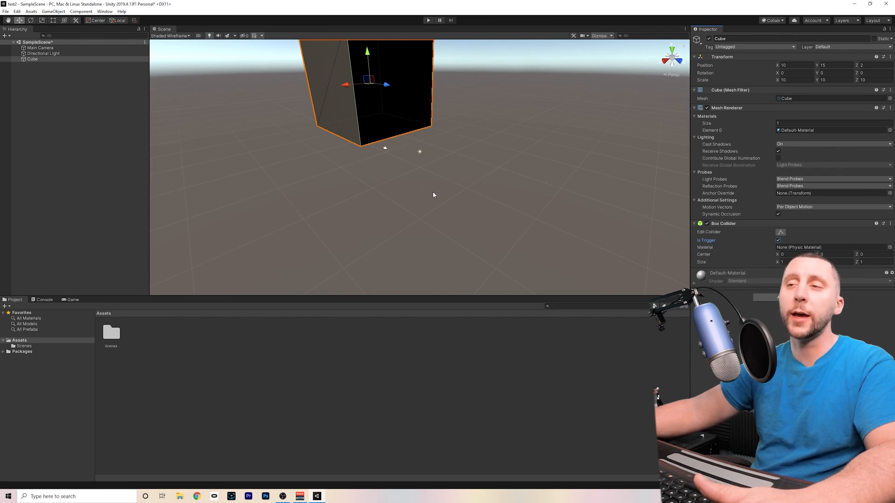
mouse_move(503, 207)
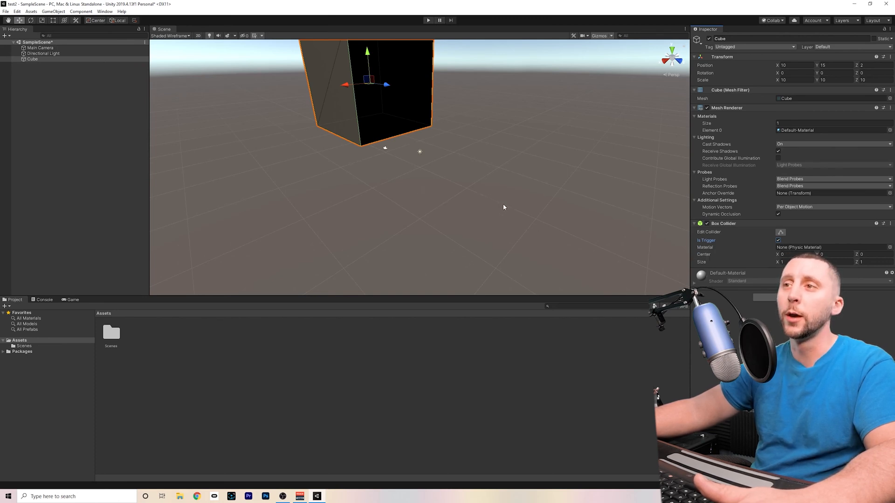
mouse_move(414, 211)
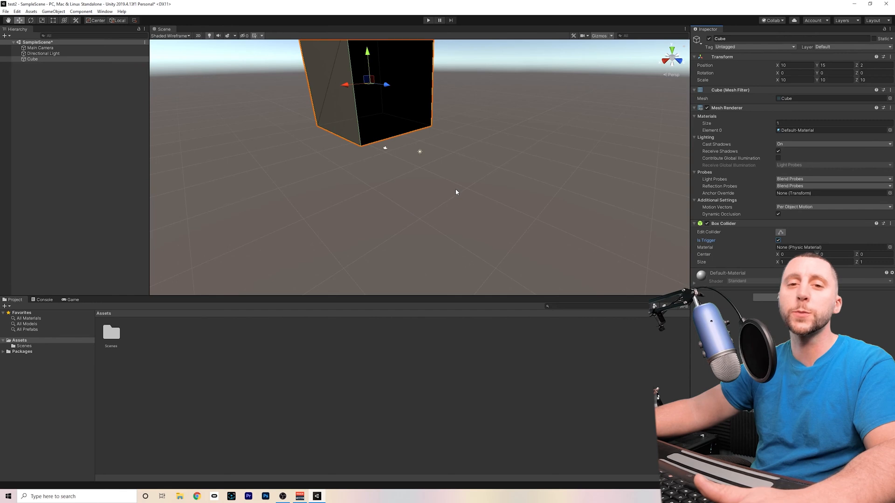
mouse_move(450, 191)
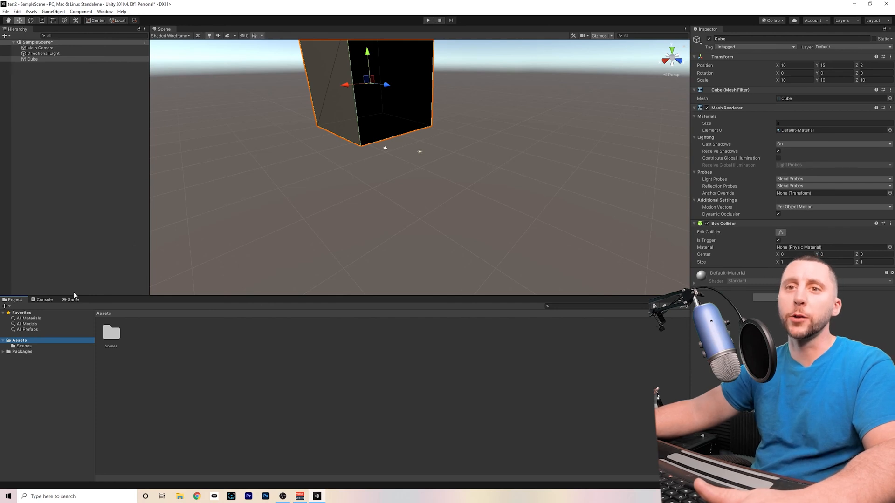
click(72, 299)
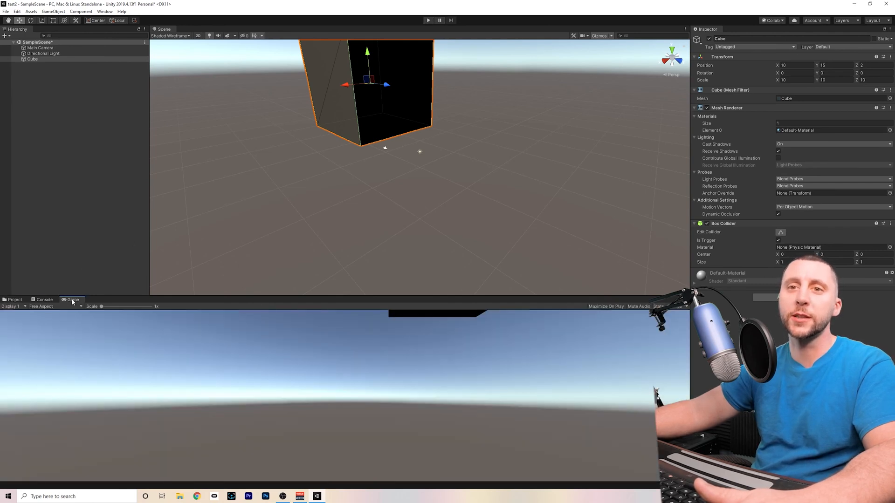
click(44, 299)
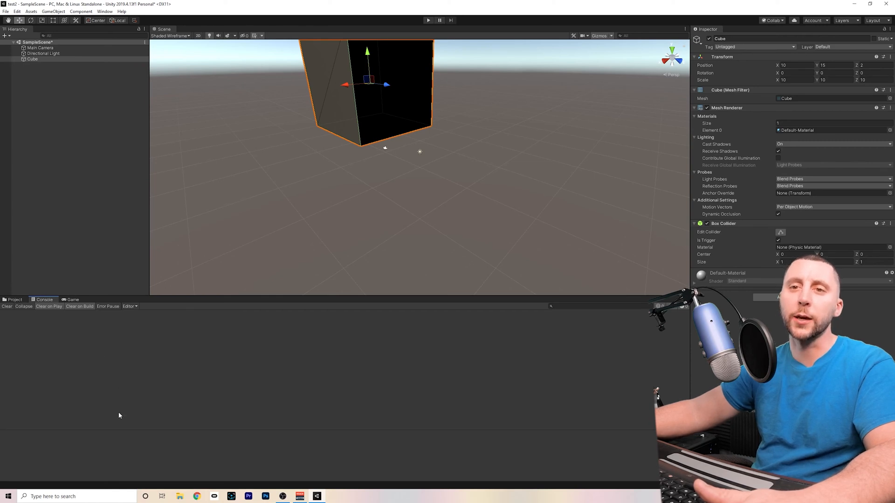
mouse_move(88, 338)
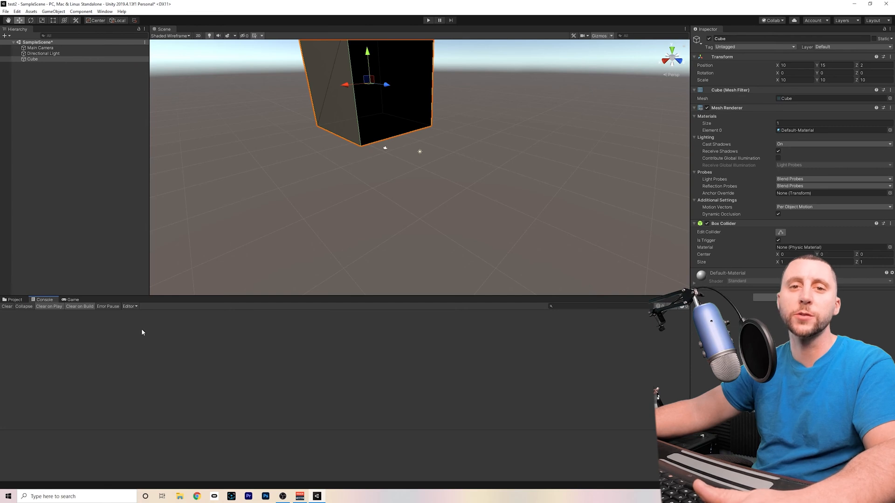
click(14, 300)
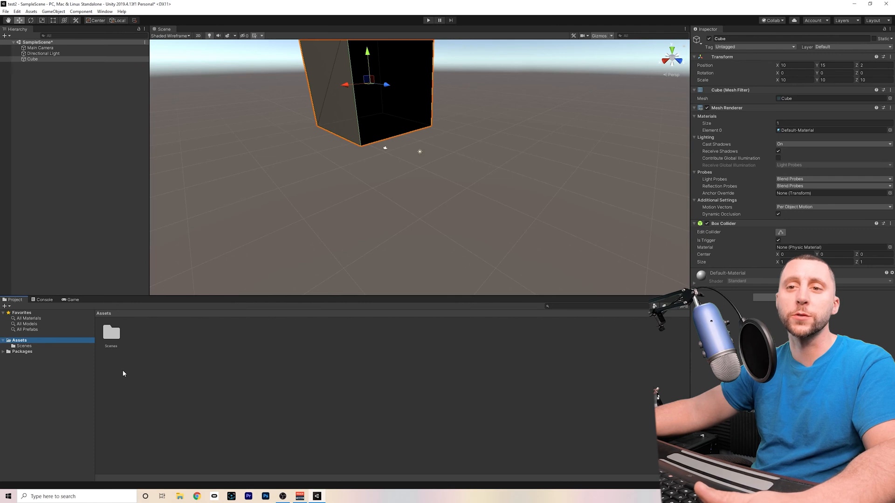
mouse_move(163, 370)
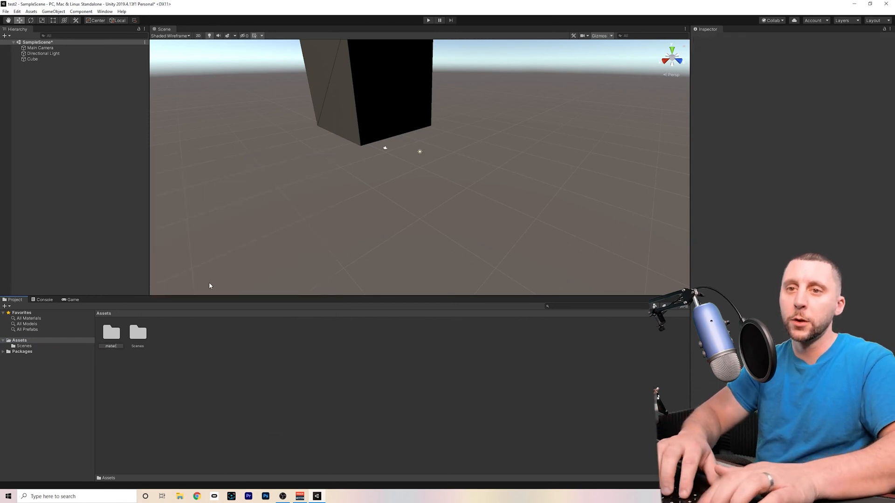
- Create the 'materials' and 'scripts' folders in Assets and open scripts
click(111, 333)
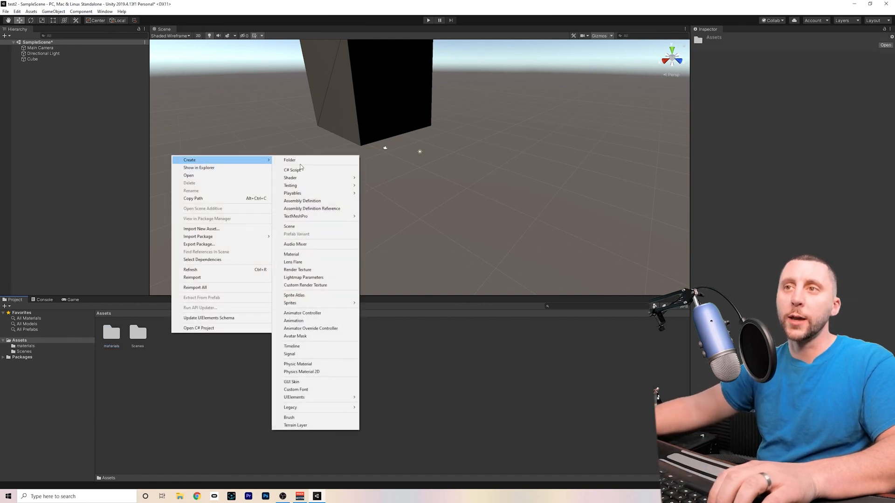
click(289, 160)
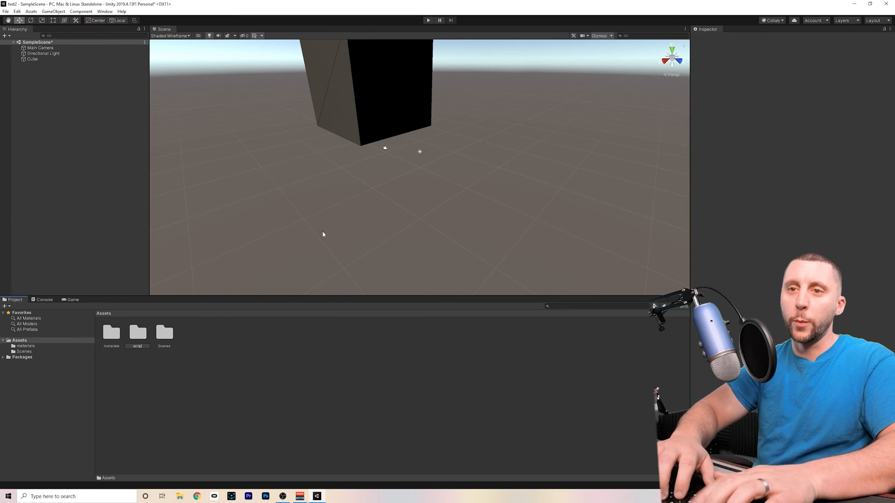
click(165, 333)
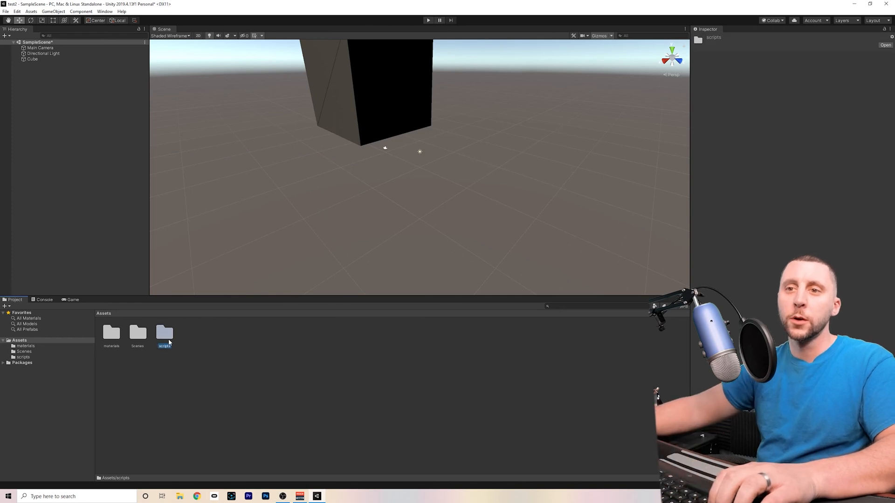
double_click(165, 334)
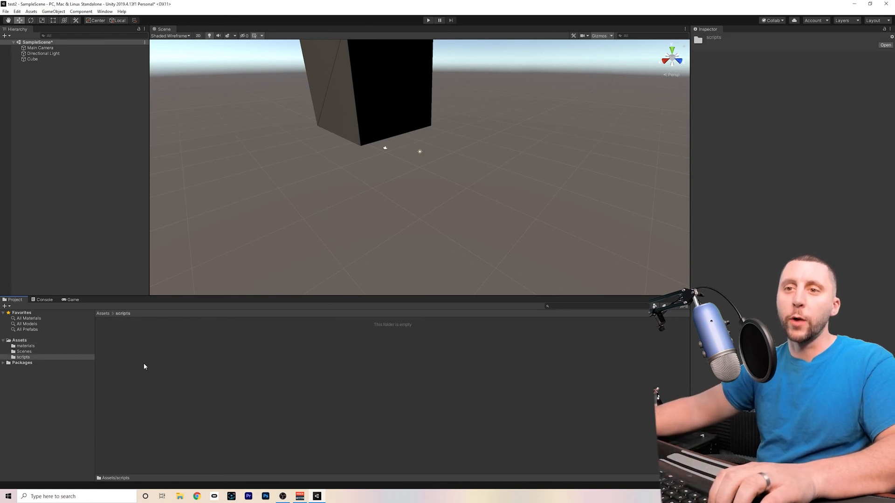
right_click(144, 367)
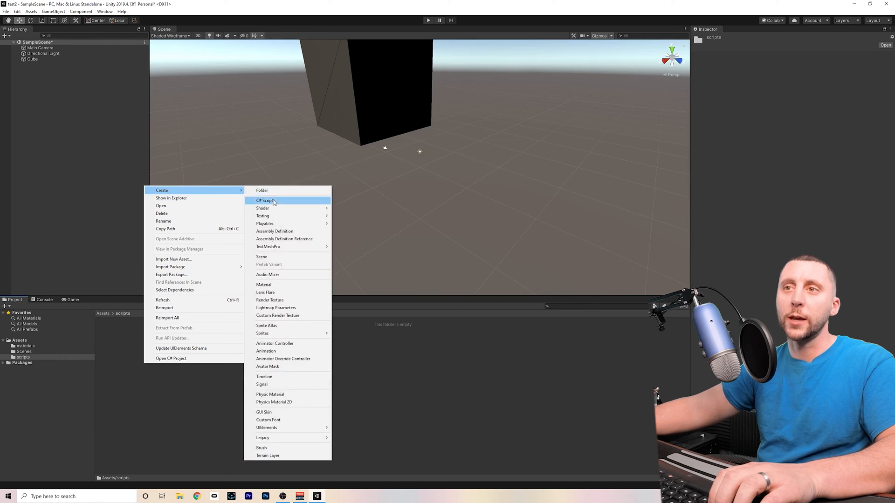
- Create a C# script named player in scripts, preview its code, then open materials
click(266, 200)
text(player)
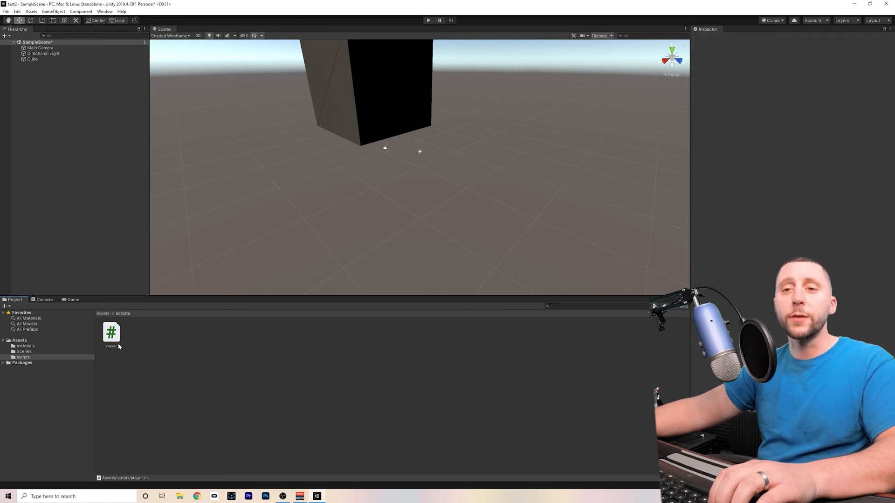
click(111, 332)
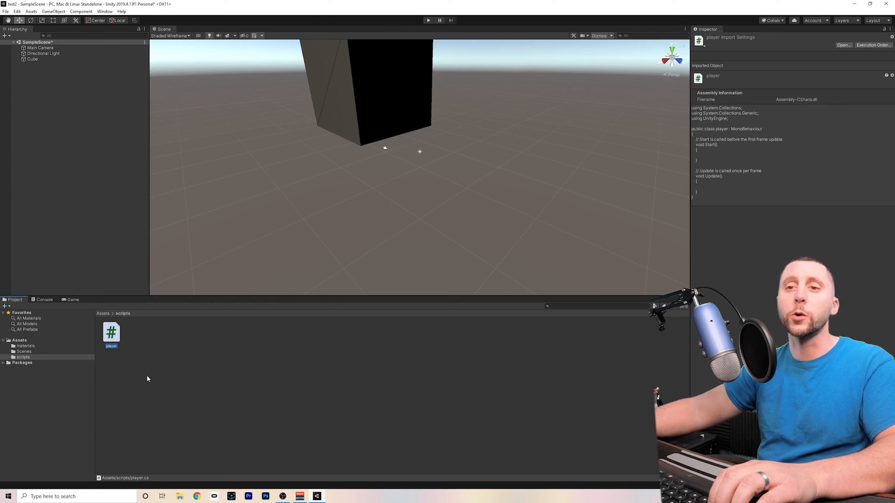
click(24, 351)
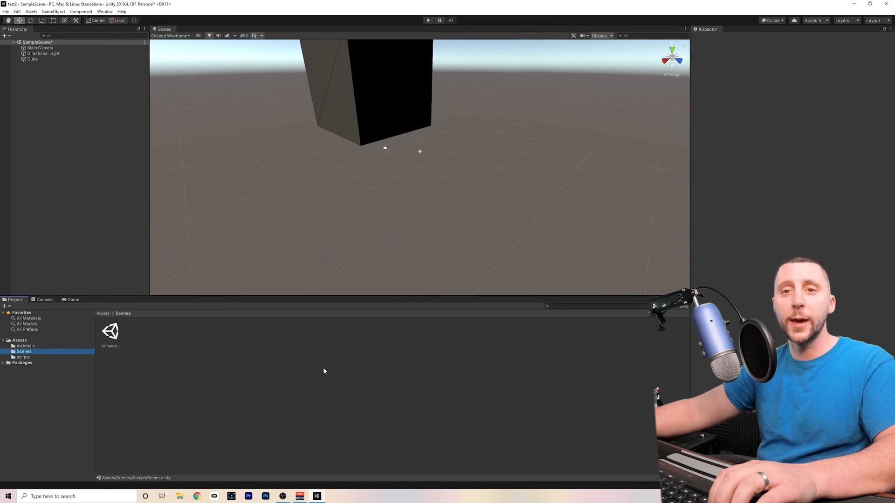
click(25, 346)
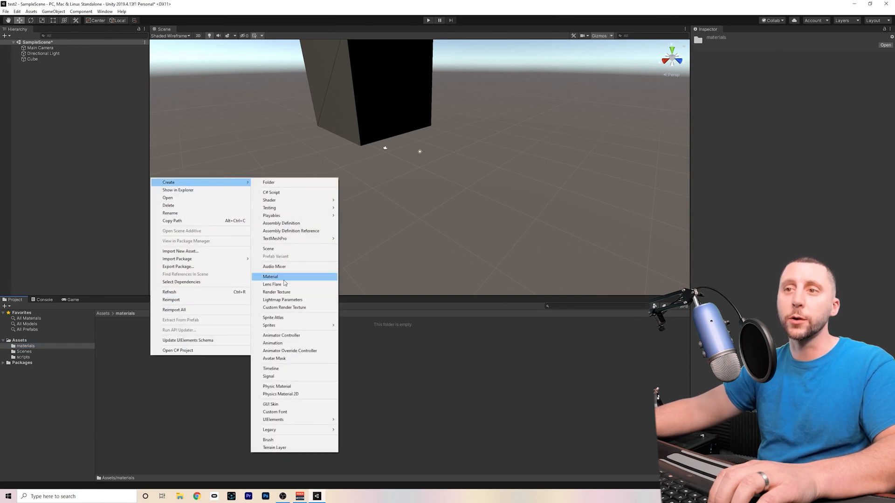
- Create a material named grass in materials and set its albedo colour to green
click(270, 277)
text(grass)
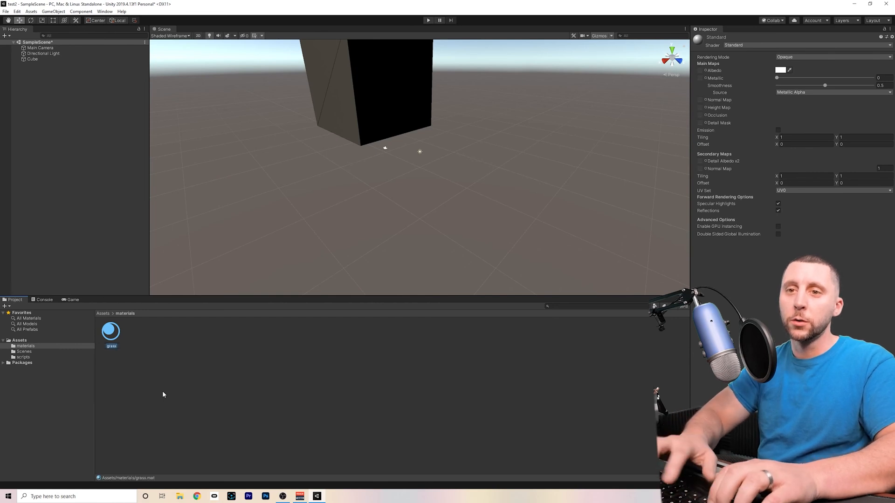
click(111, 332)
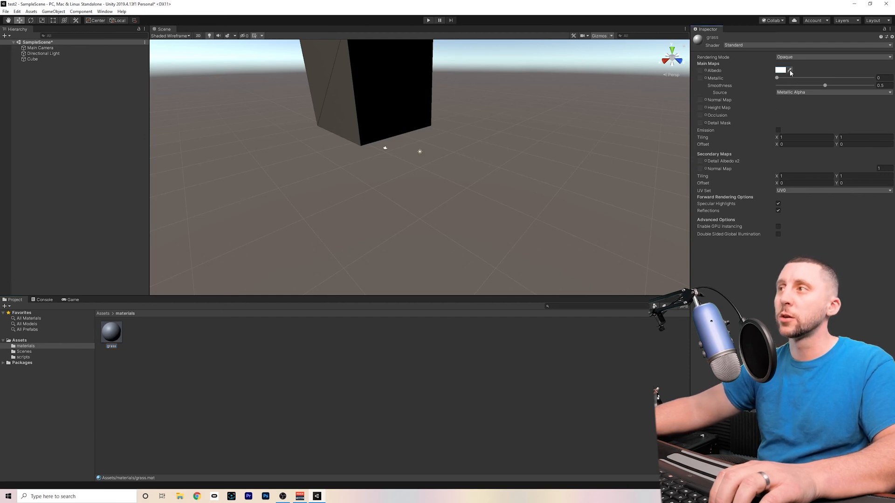
click(782, 70)
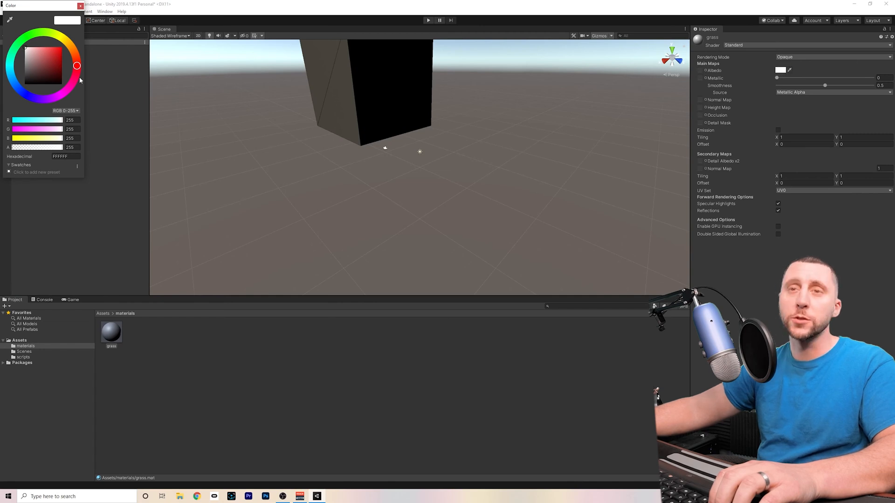
click(26, 51)
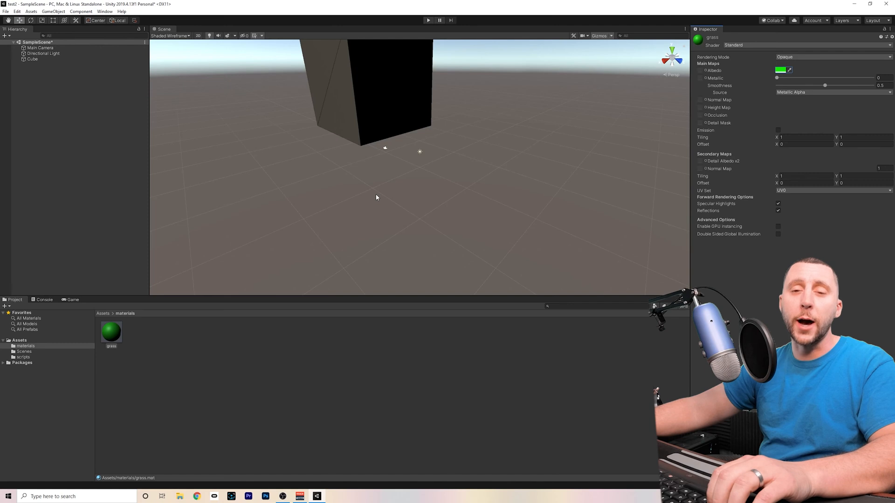
click(32, 58)
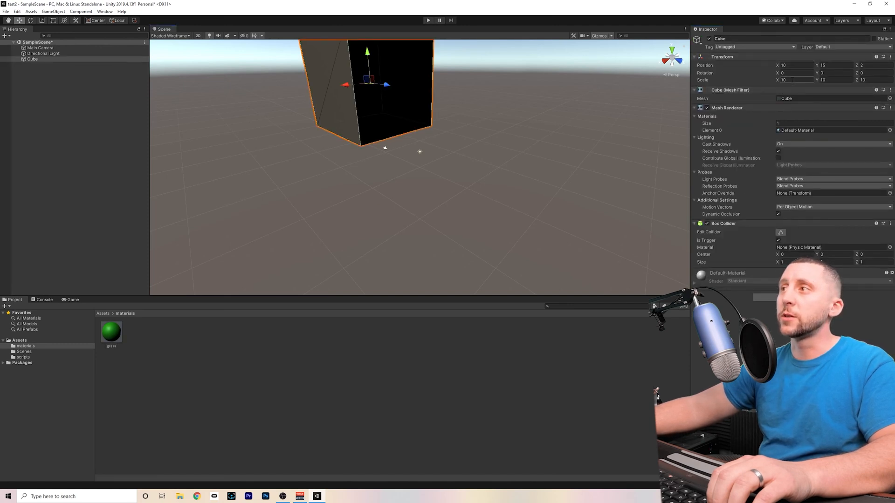
- Select the green grass slab Cube for removal, then select the Terrain object
click(834, 80)
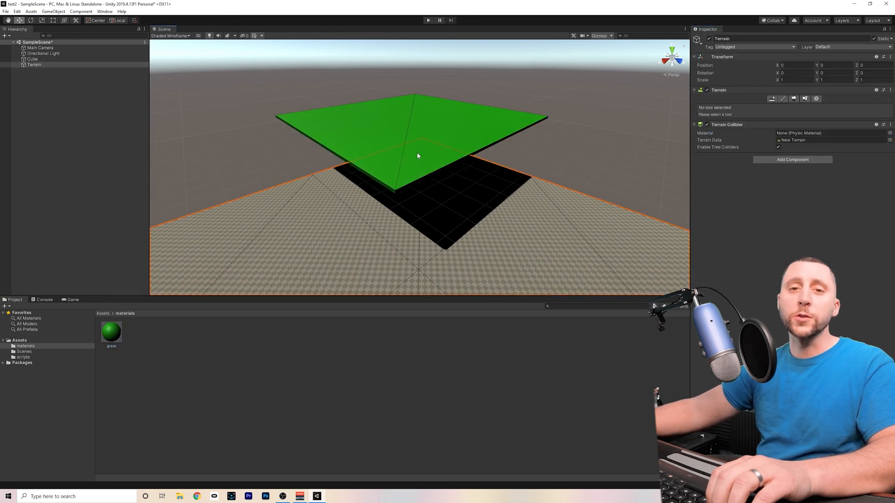
click(33, 58)
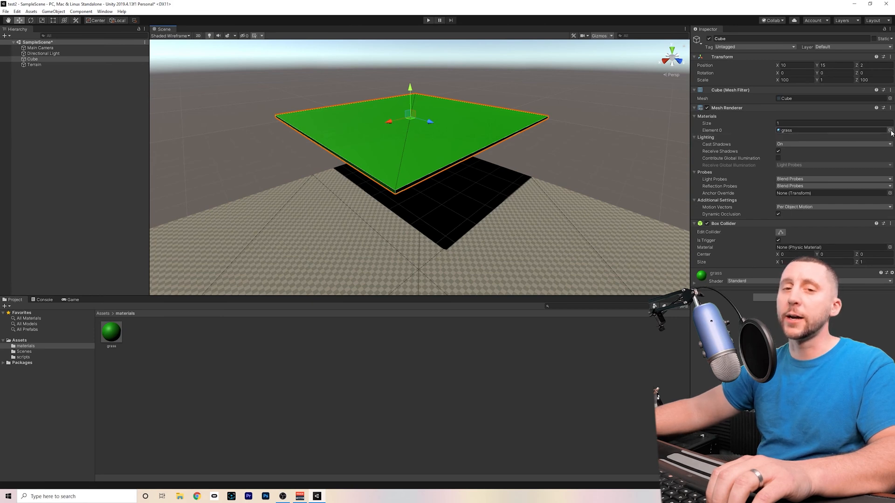
click(890, 130)
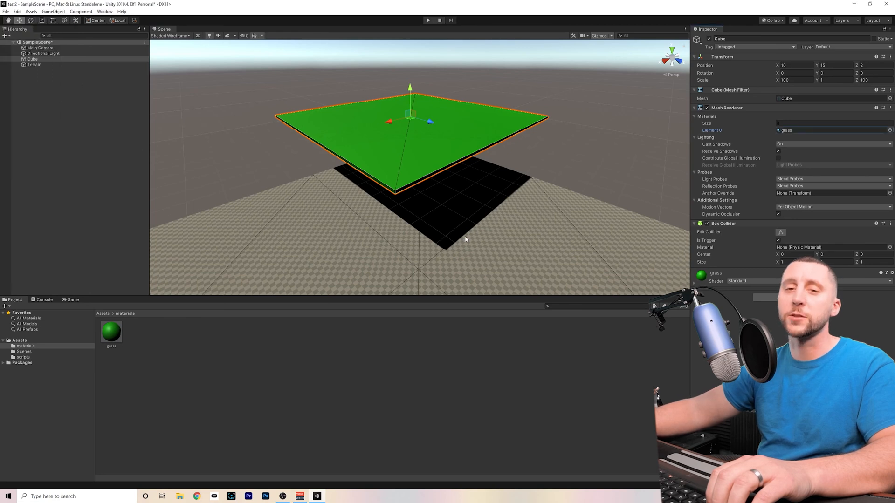
mouse_move(135, 362)
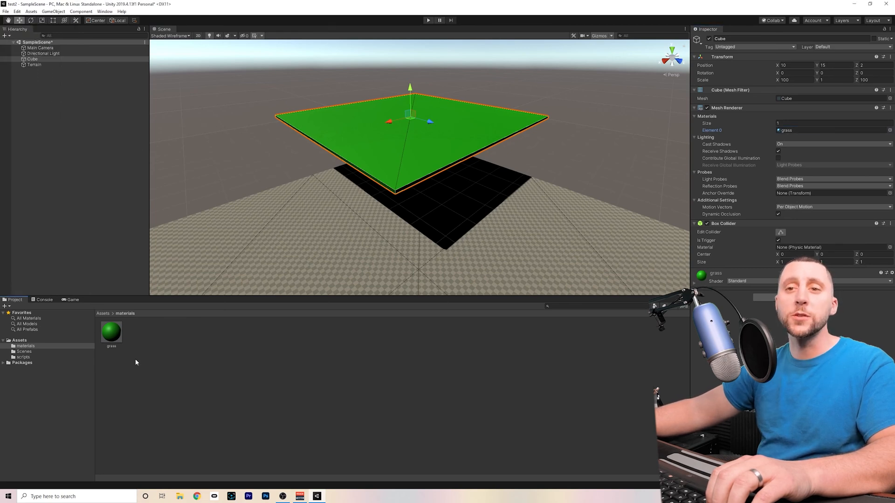
click(33, 59)
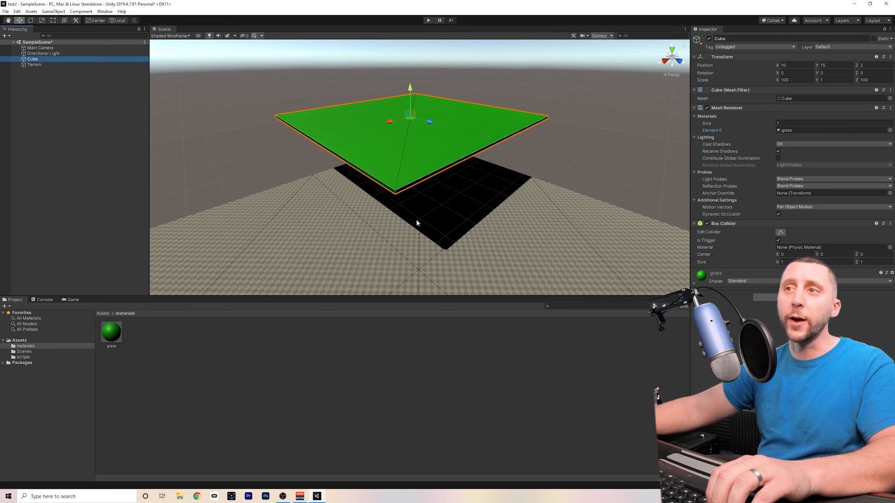
mouse_move(409, 151)
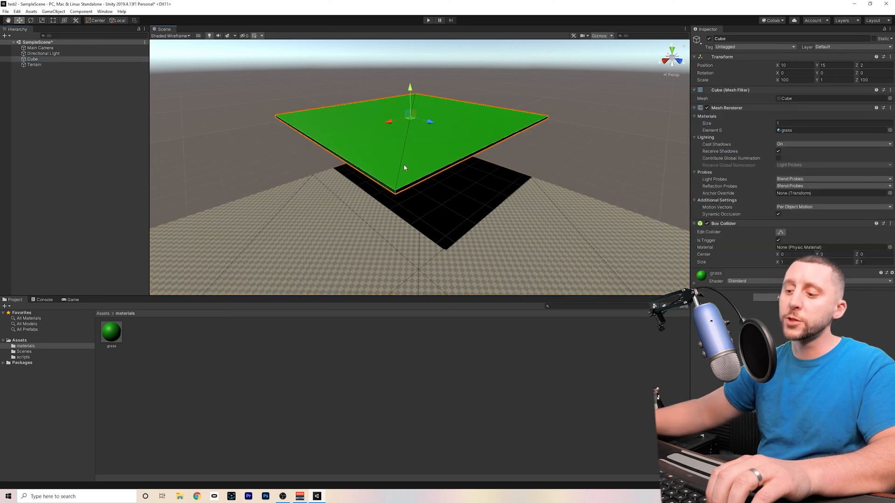
click(34, 59)
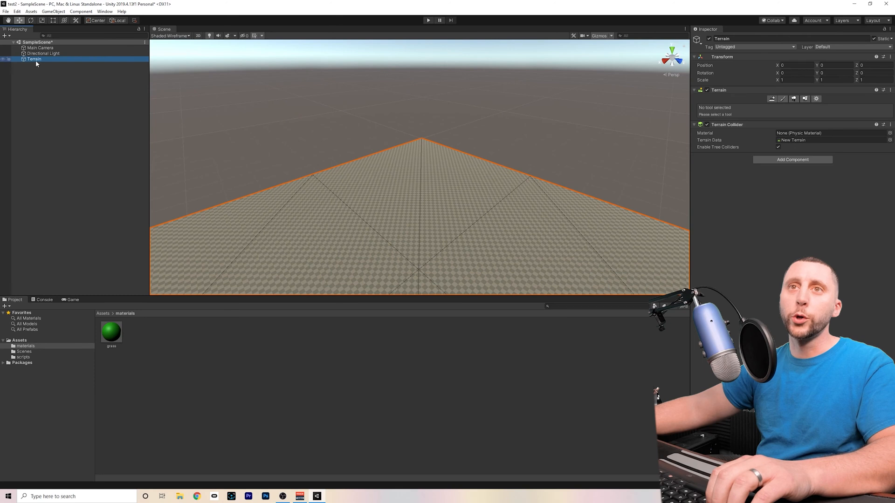
- Delete the Terrain and green Cube, leaving only Main Camera and Directional Light
right_click(34, 59)
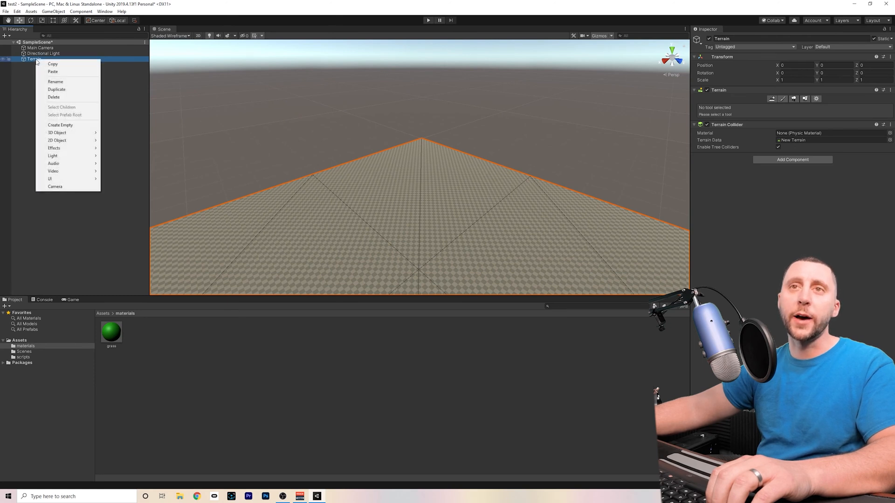
click(53, 96)
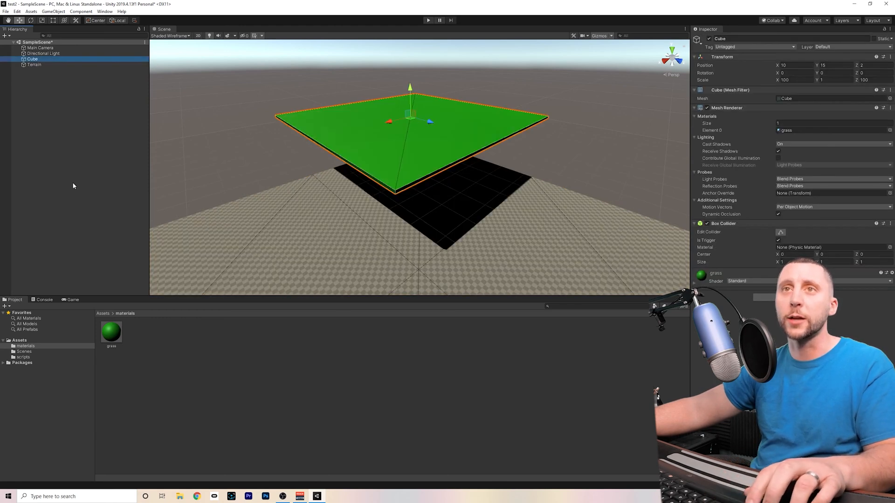
click(17, 11)
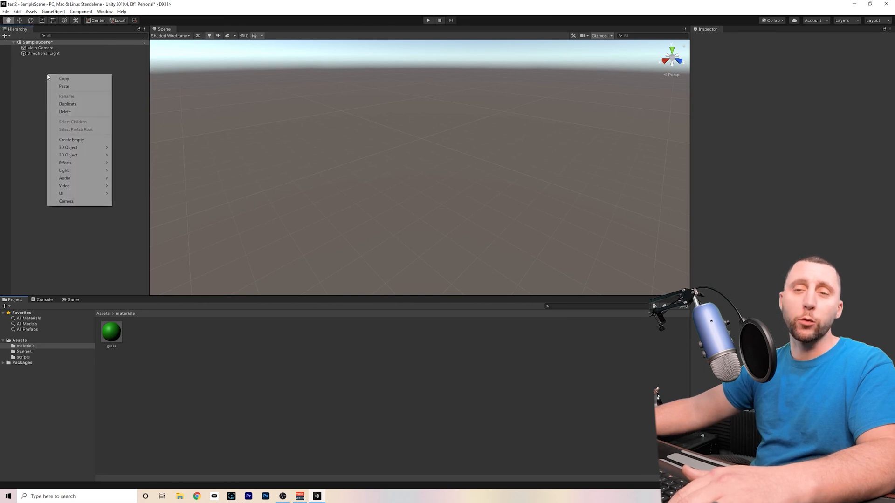
mouse_move(67, 148)
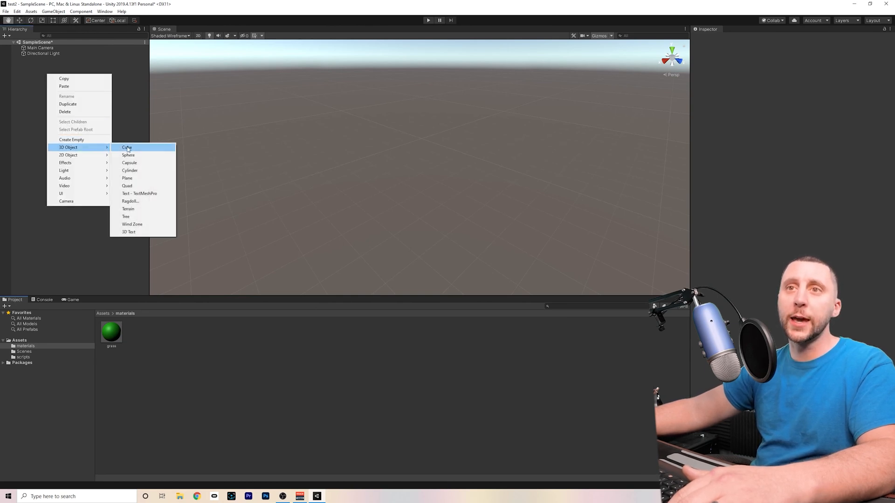
- Add a new 3D cube, drag it off the origin, and rotate it to a tilt
click(127, 147)
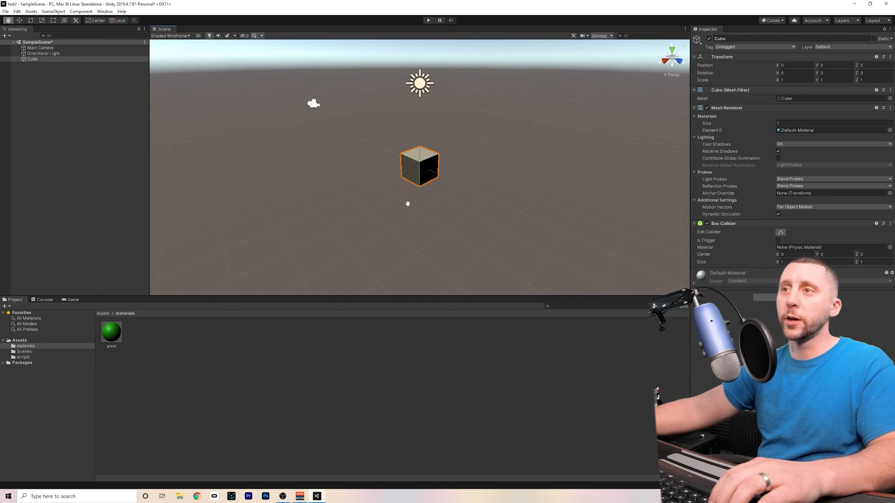
drag(407, 204, 415, 176)
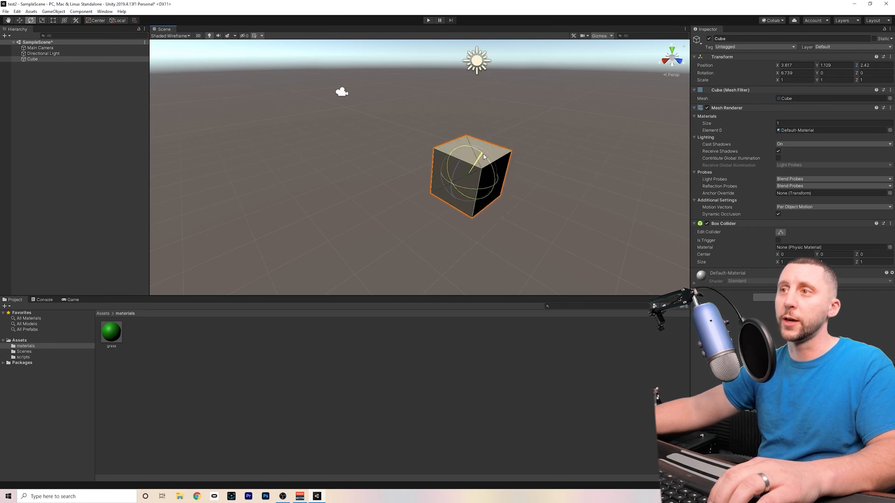
drag(484, 156, 461, 185)
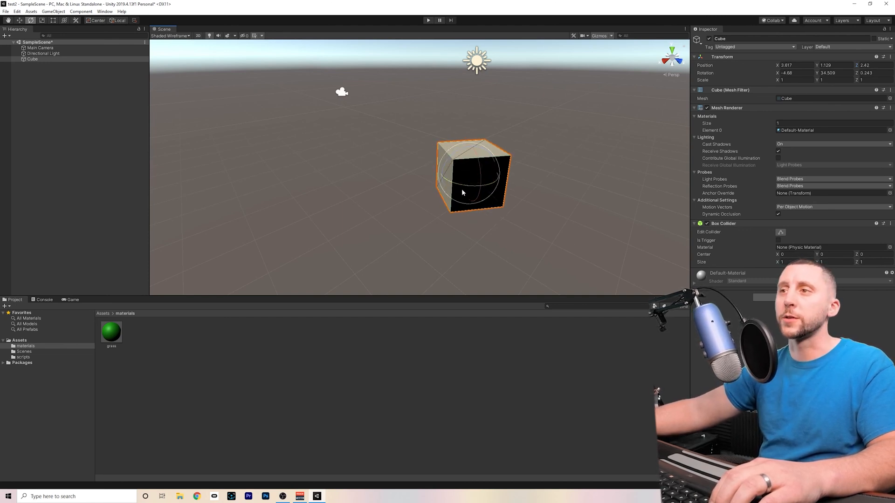
drag(463, 192, 551, 192)
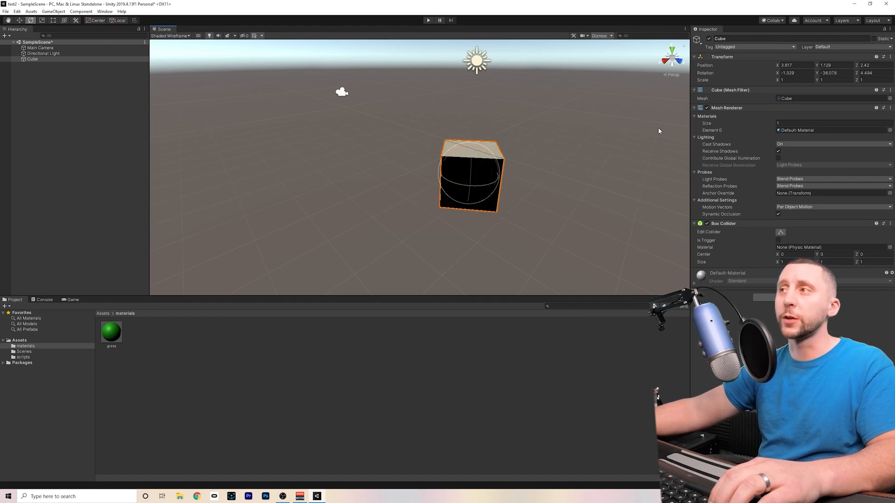
click(793, 73)
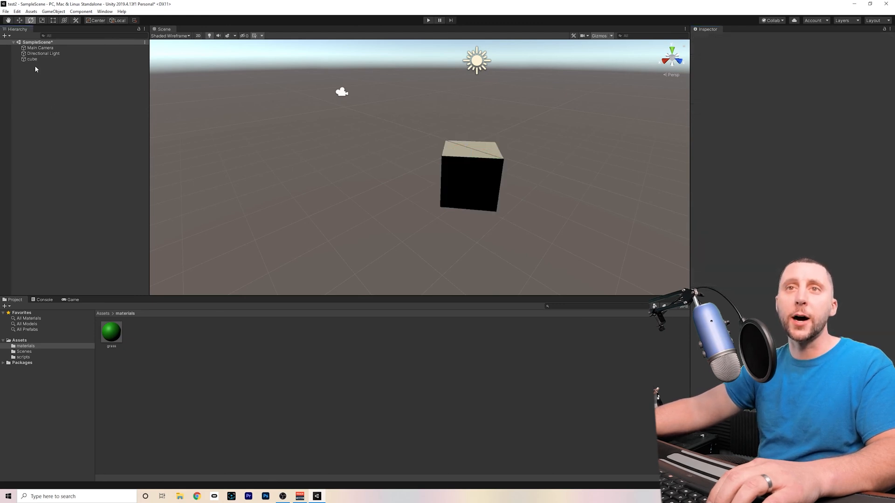
- Rename the new Cube object to lowercase 'cube' using its Inspector name field
right_click(33, 59)
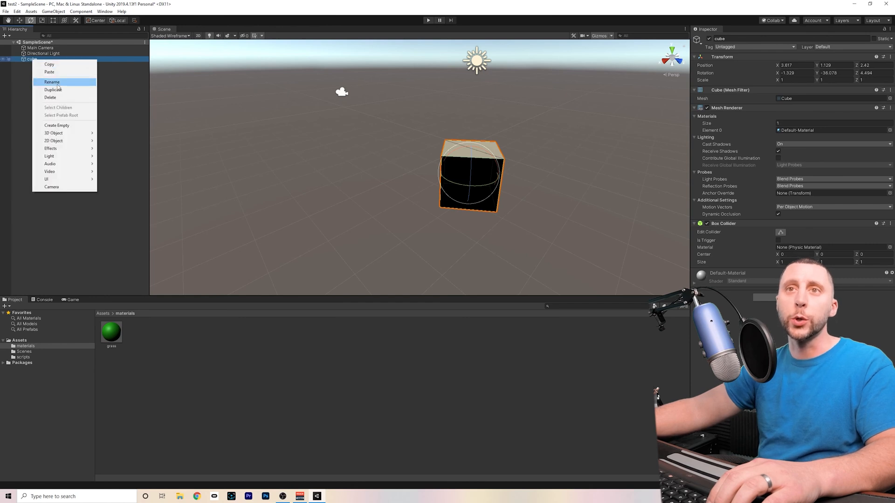
mouse_move(63, 100)
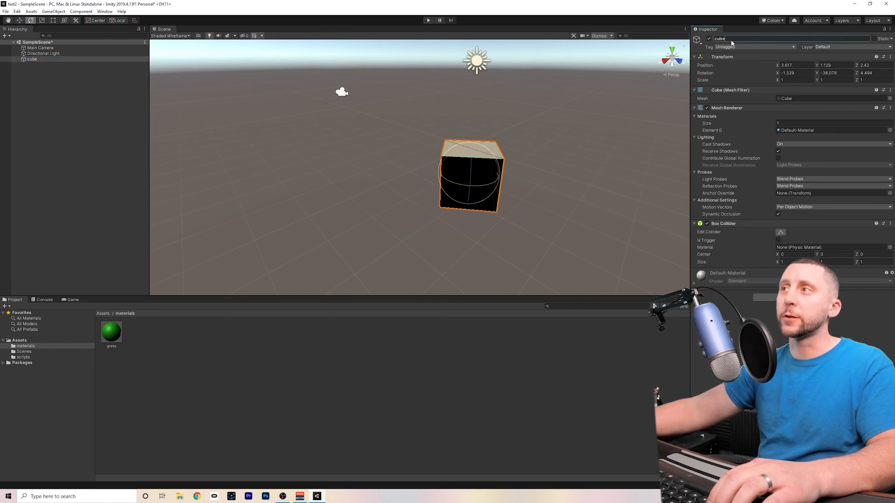
double_click(719, 38)
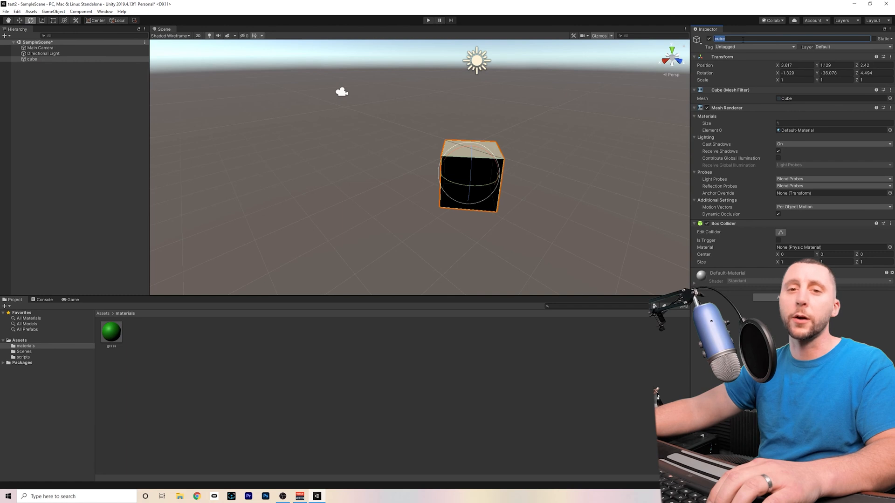
click(38, 73)
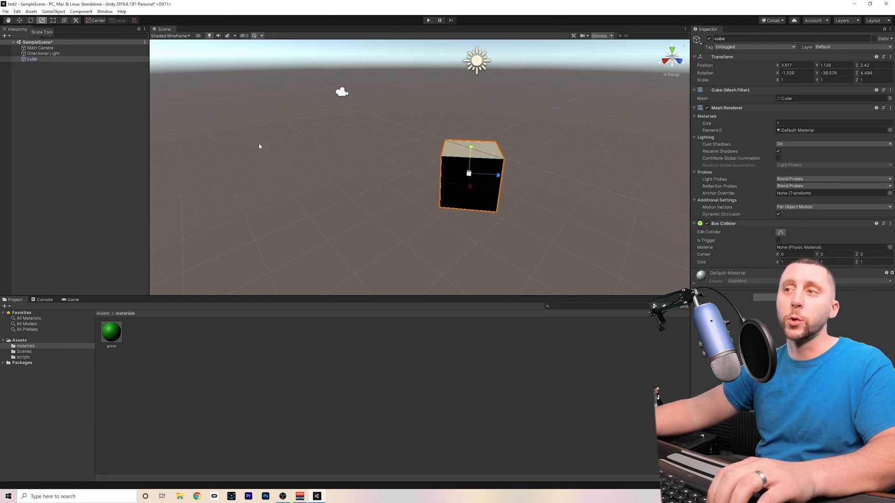
- Drag the Scale handles to stretch the cube into a large long box
drag(486, 174, 498, 175)
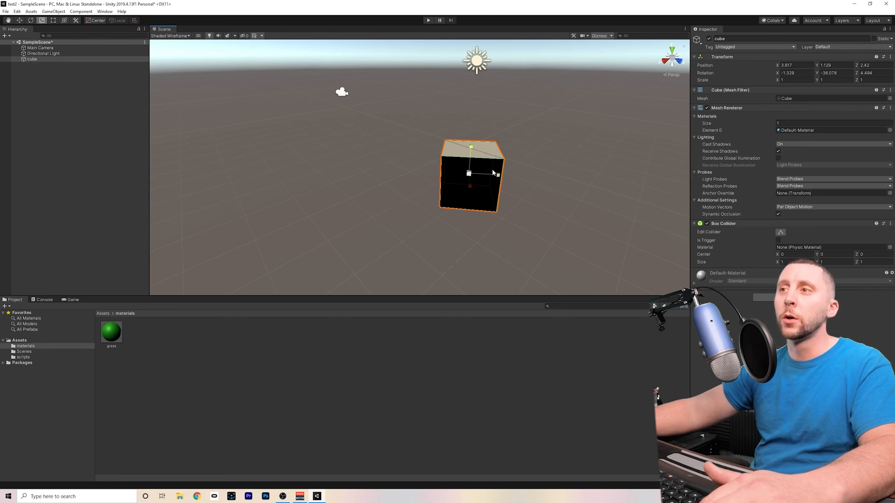
drag(469, 162, 473, 220)
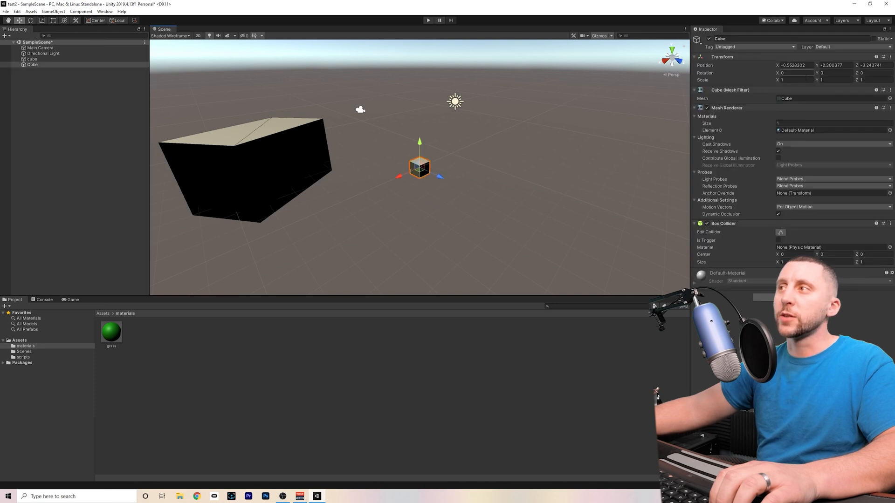
mouse_move(476, 226)
text(trees)
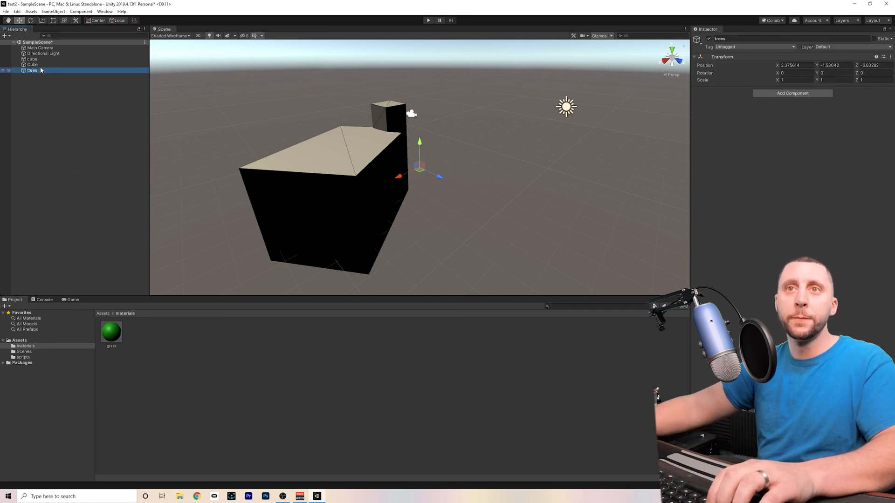
- Select the empty trees parent so both nested cubes can be moved together
click(32, 64)
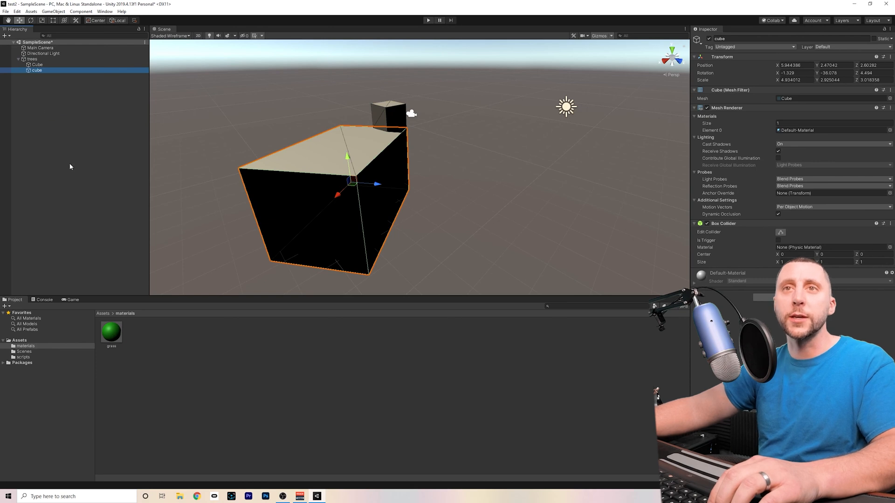
click(18, 59)
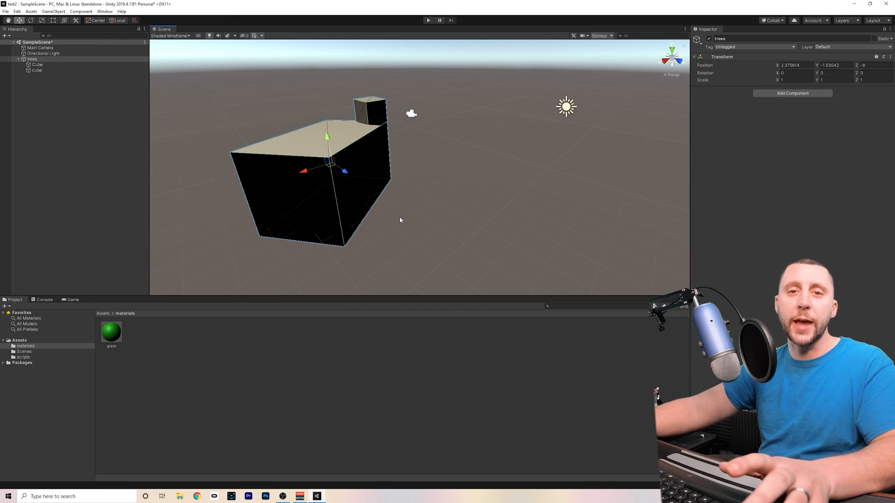
mouse_move(483, 240)
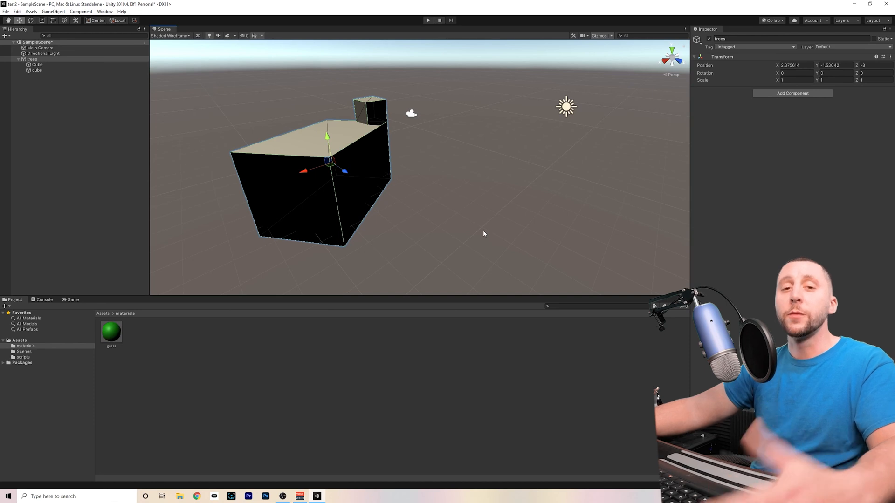
mouse_move(482, 220)
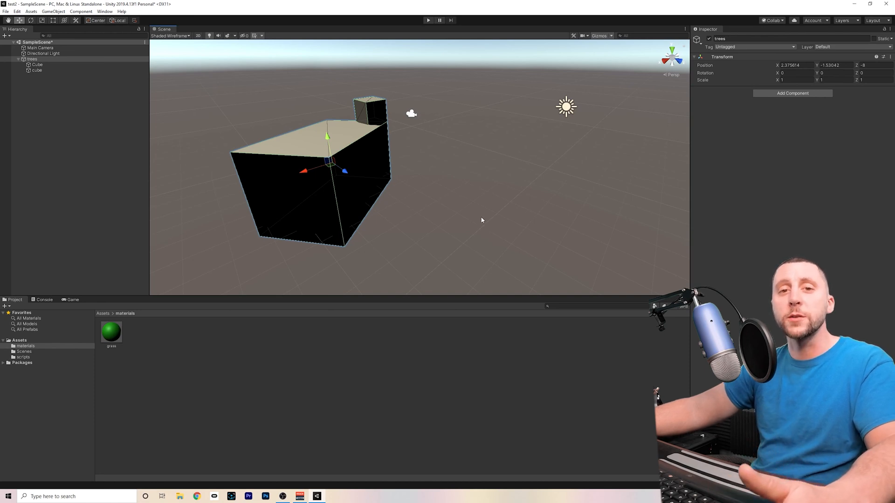